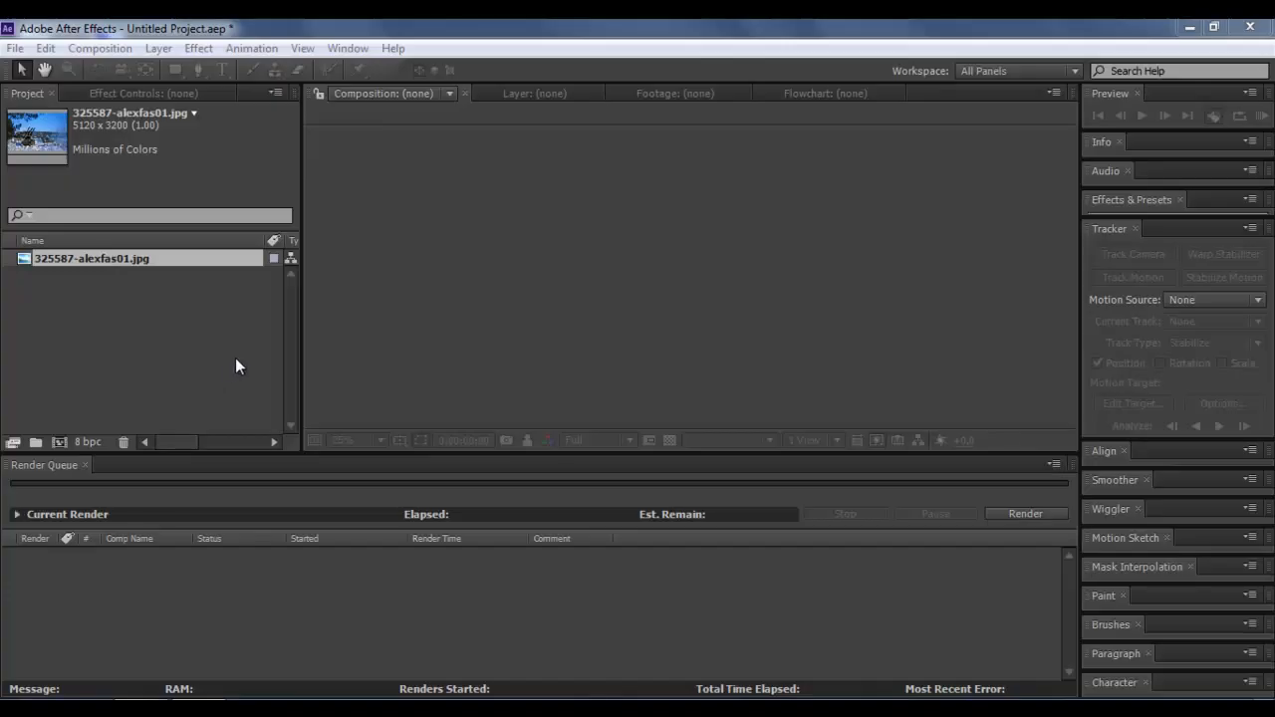
mouse_move(169, 323)
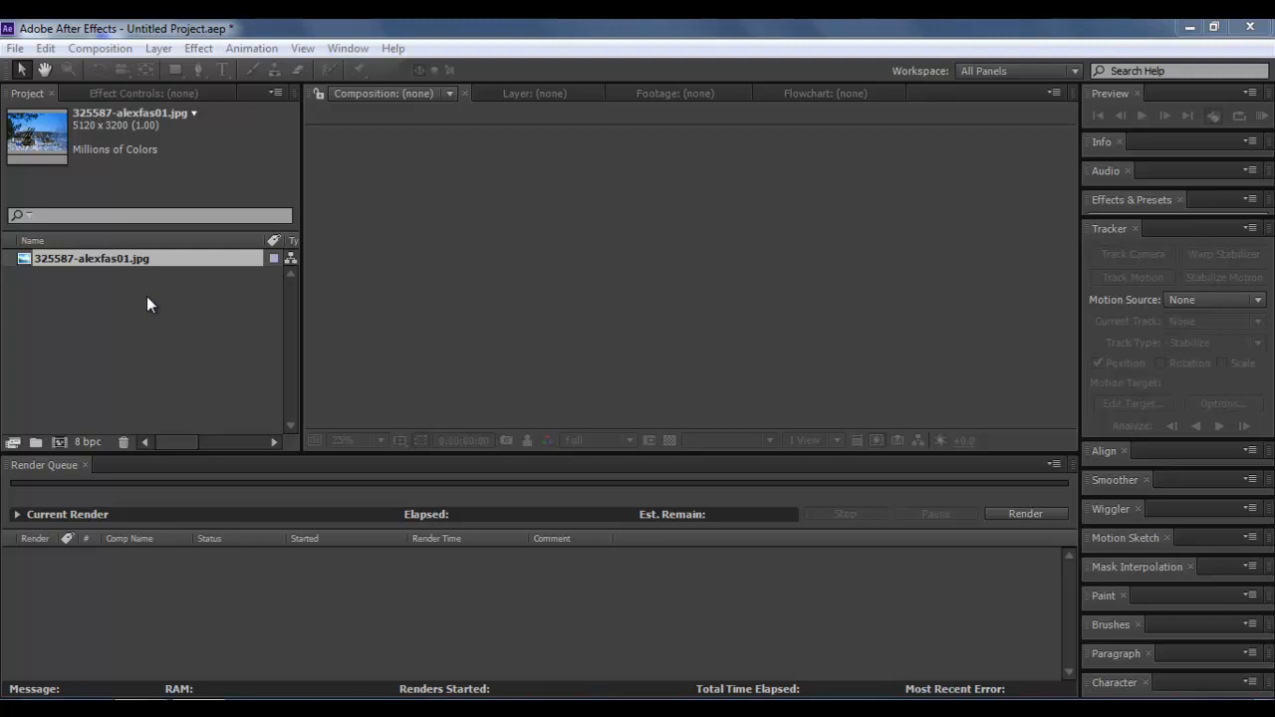
mouse_move(171, 279)
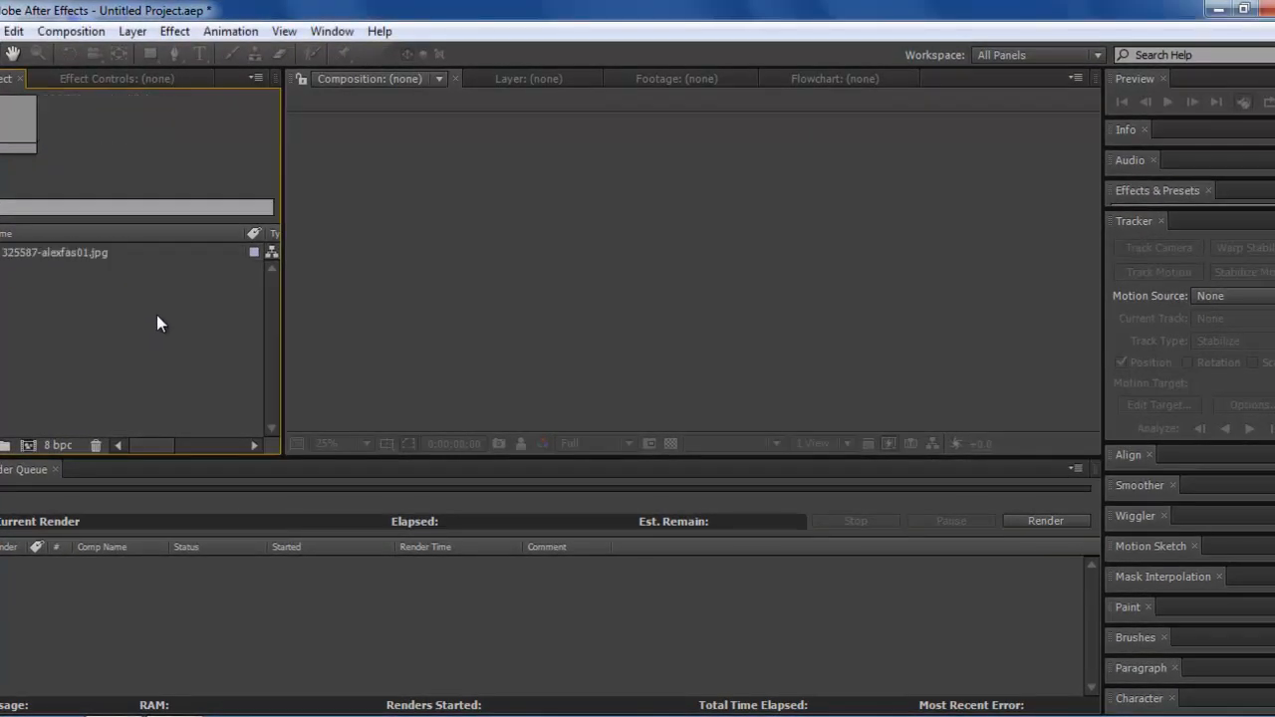
mouse_move(91, 416)
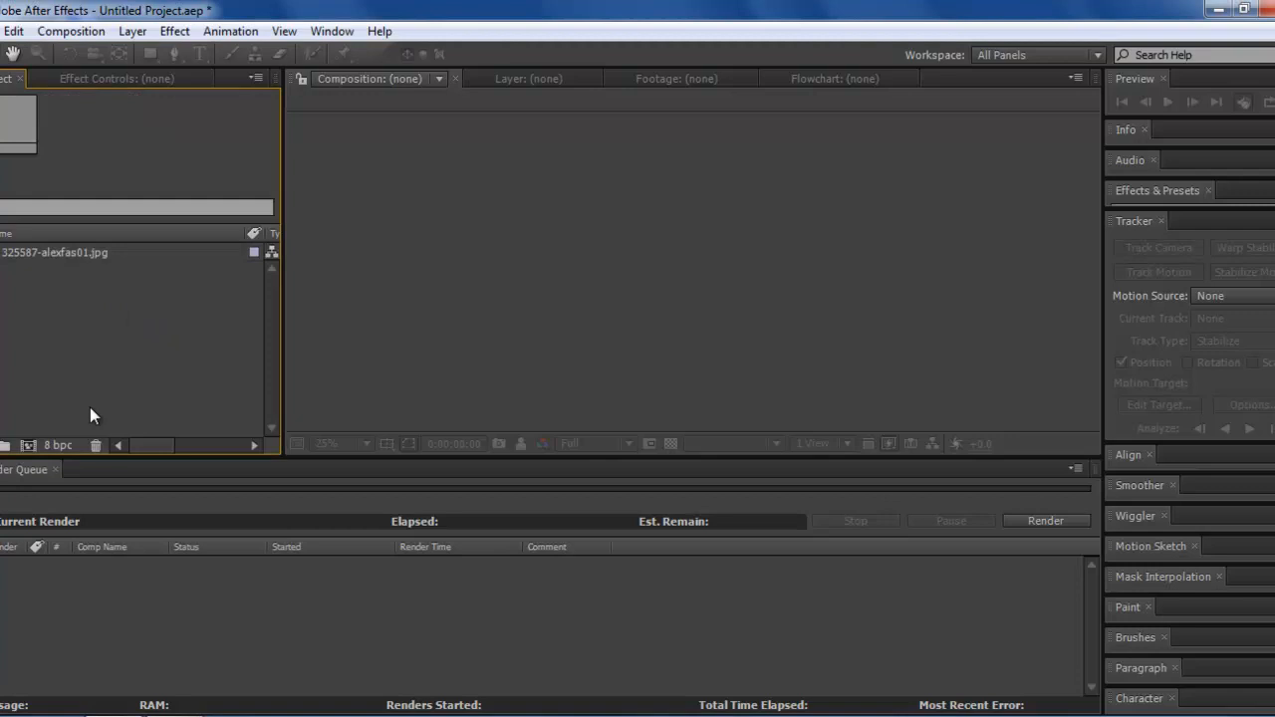
mouse_move(44, 263)
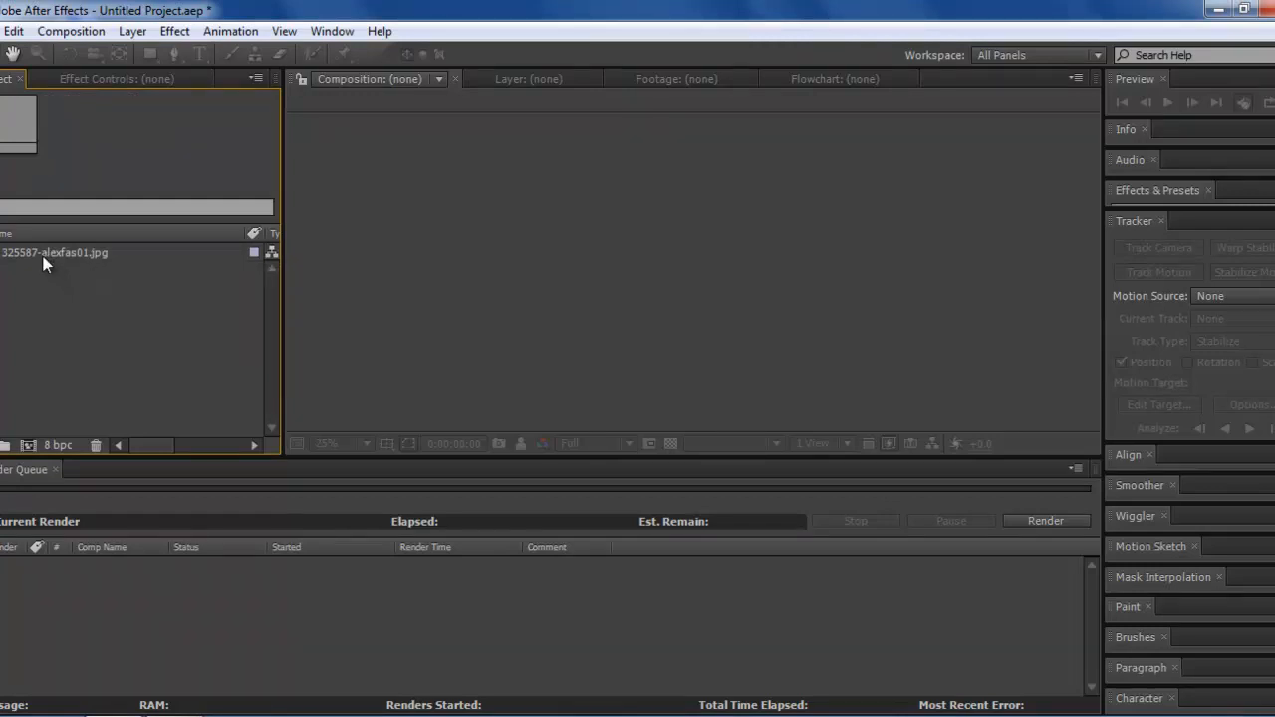
Step: Create a new 1280×720, 30 fps composition named 'Missile Launcher'
click(61, 251)
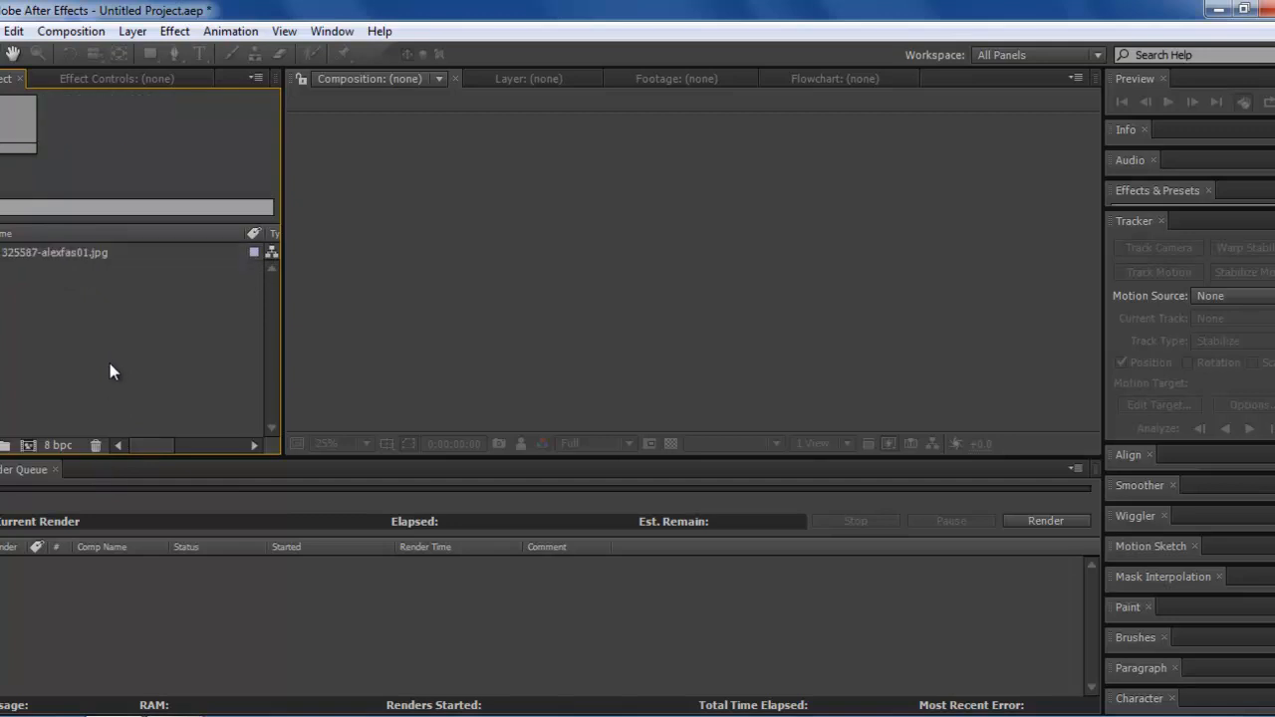
mouse_move(76, 538)
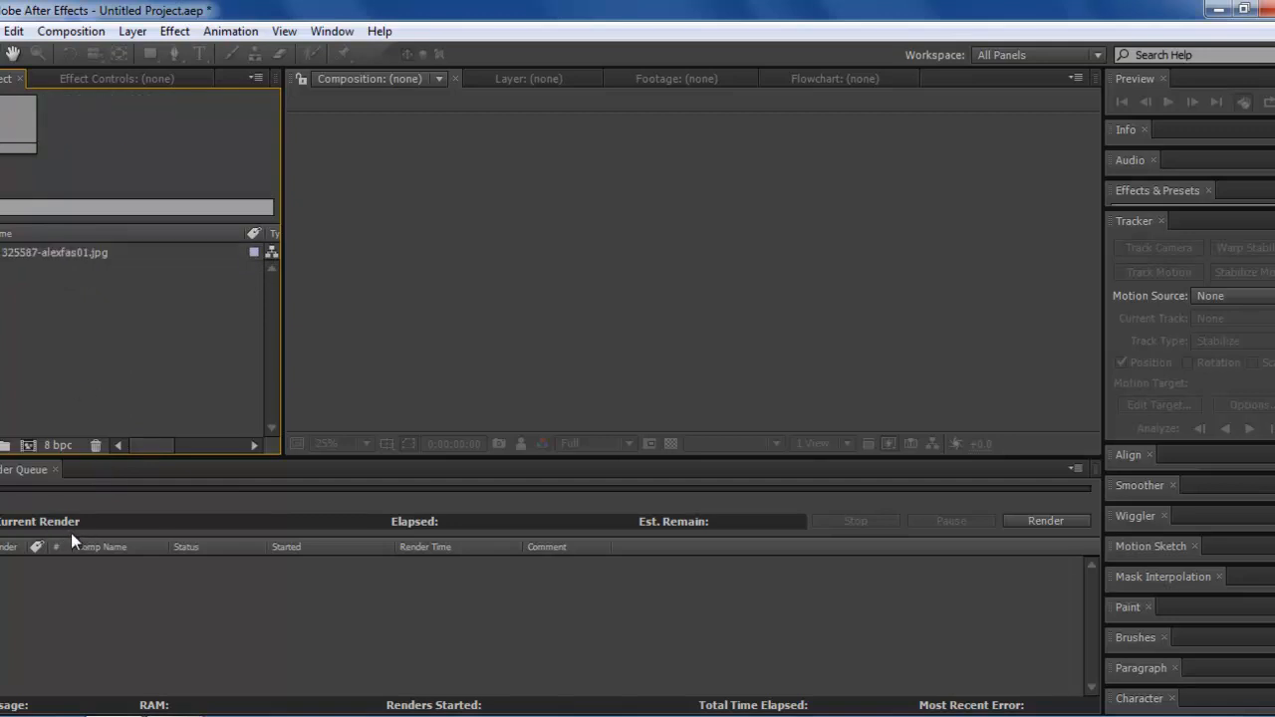
mouse_move(56, 446)
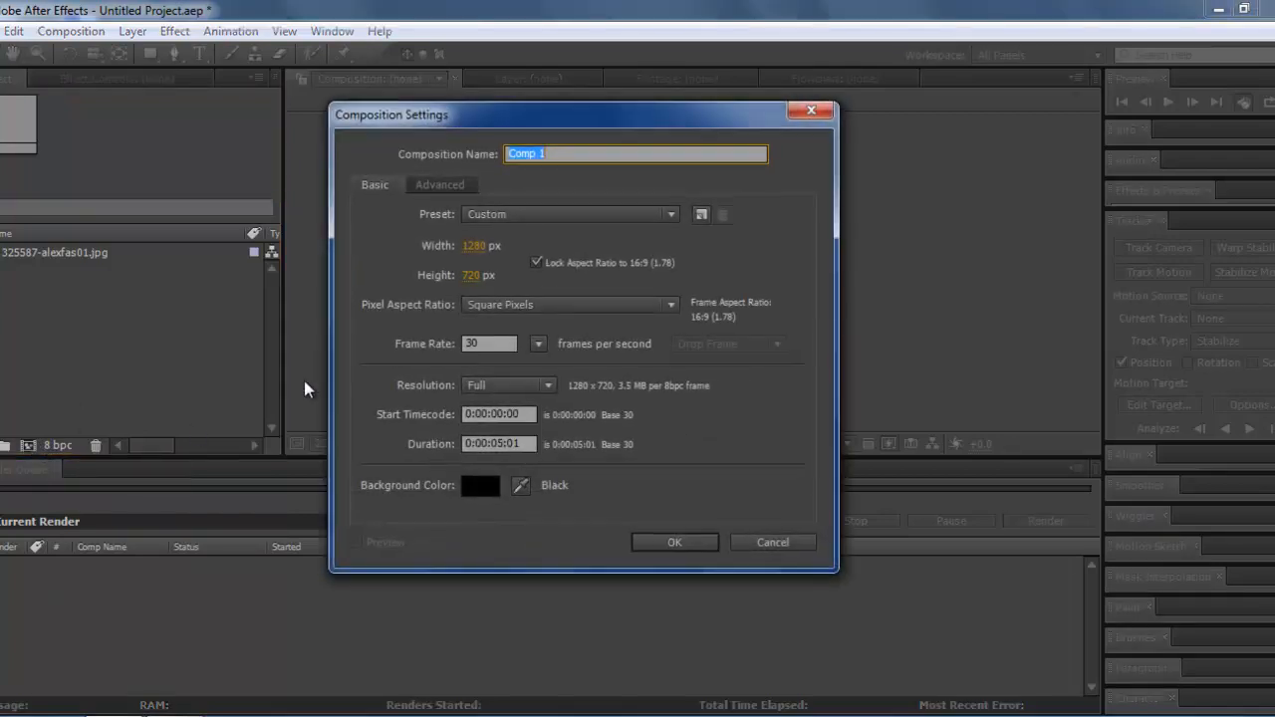
mouse_move(510, 263)
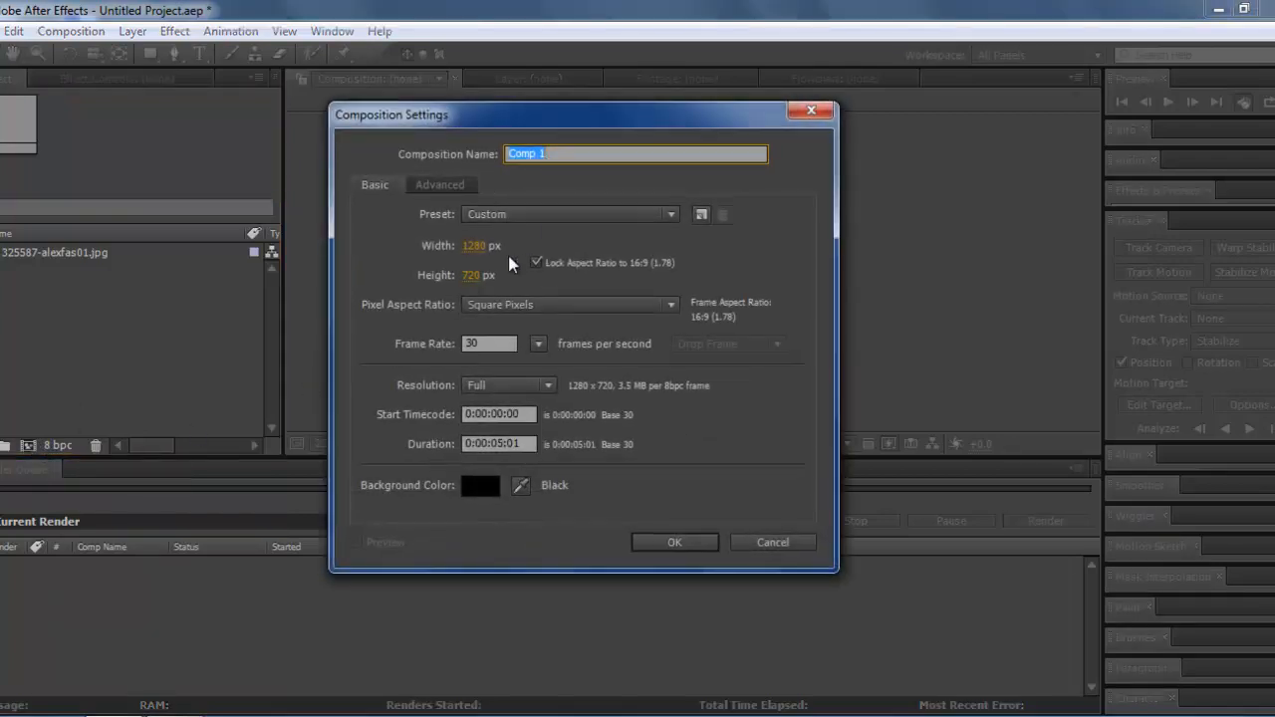
text(Missile)
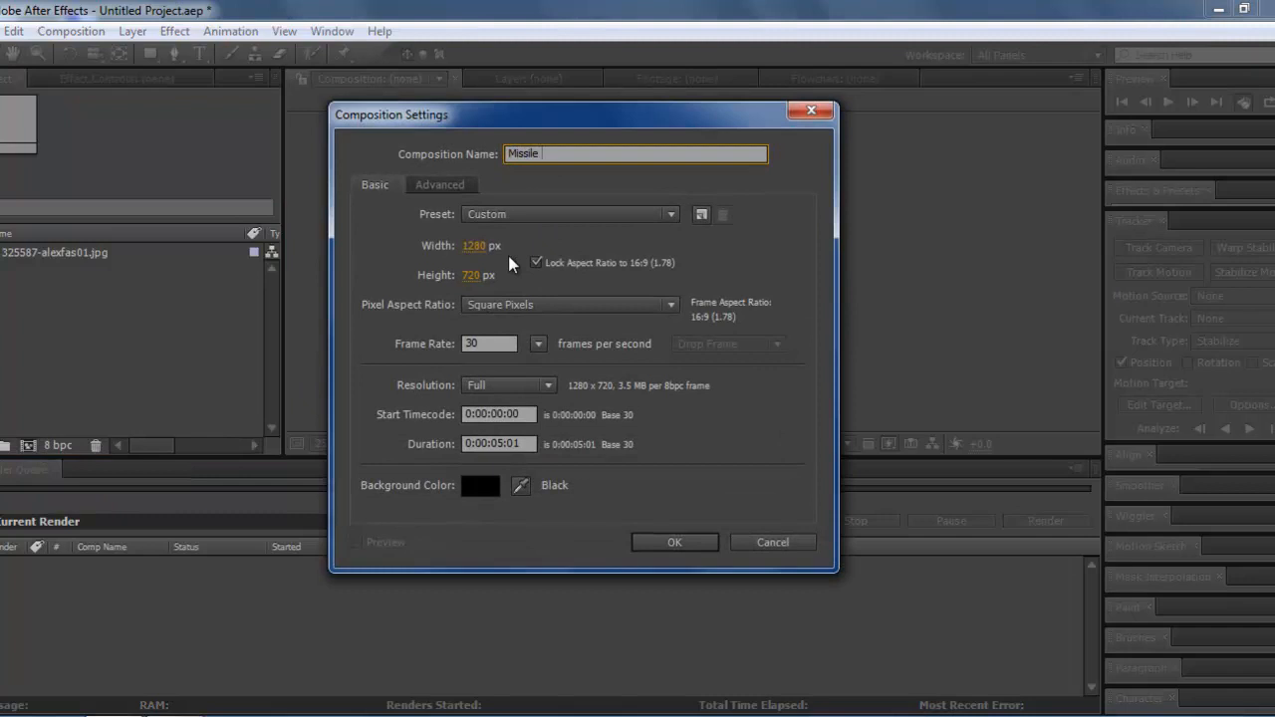
text(Lau)
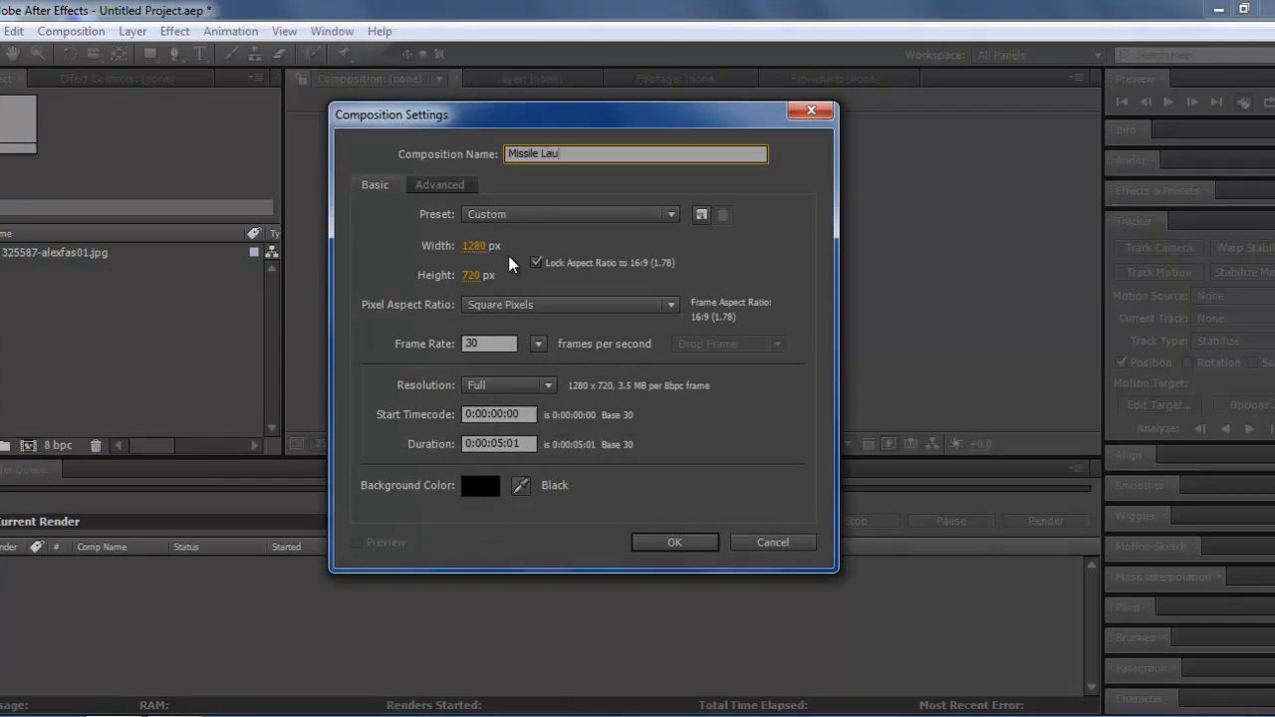
text(ncher)
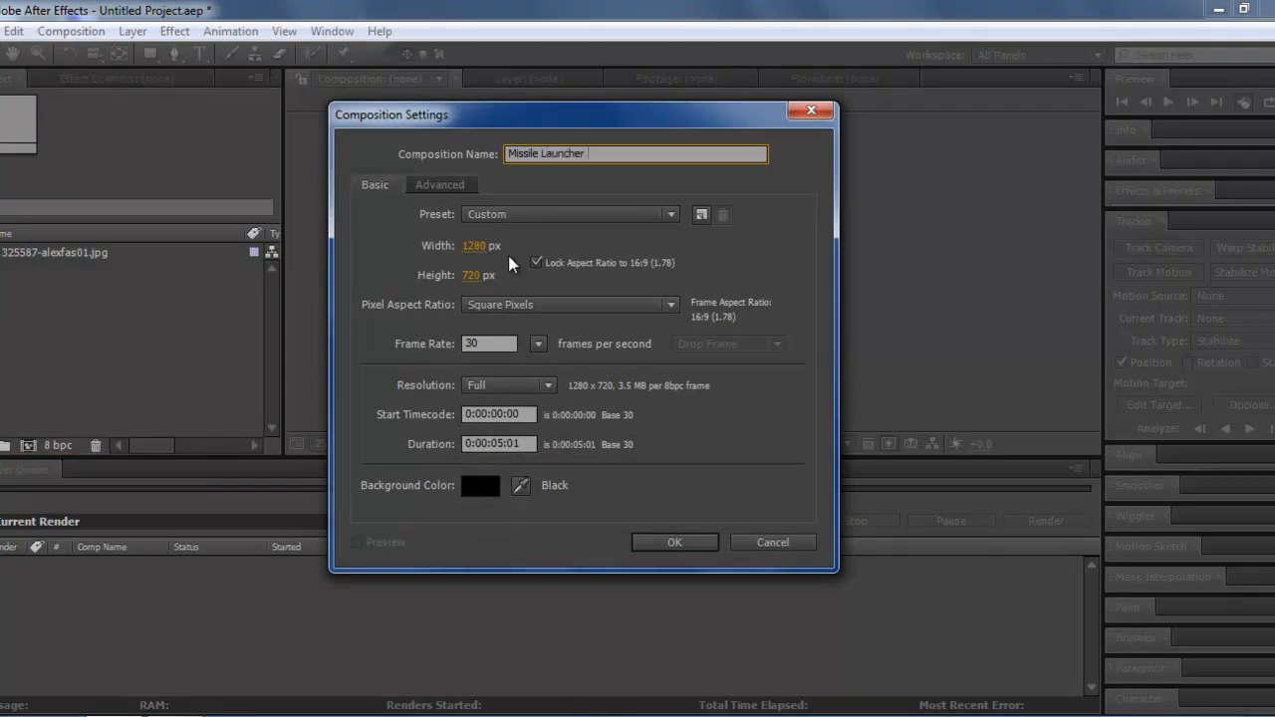
click(673, 541)
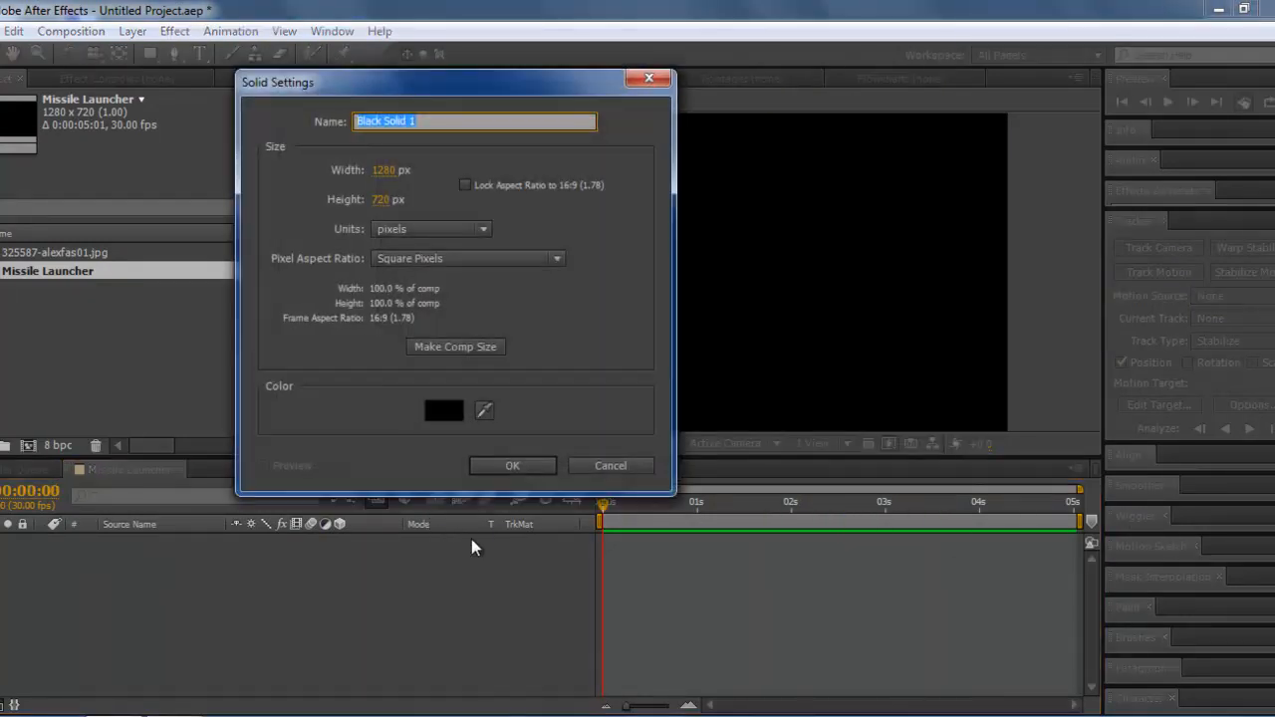
mouse_move(508, 426)
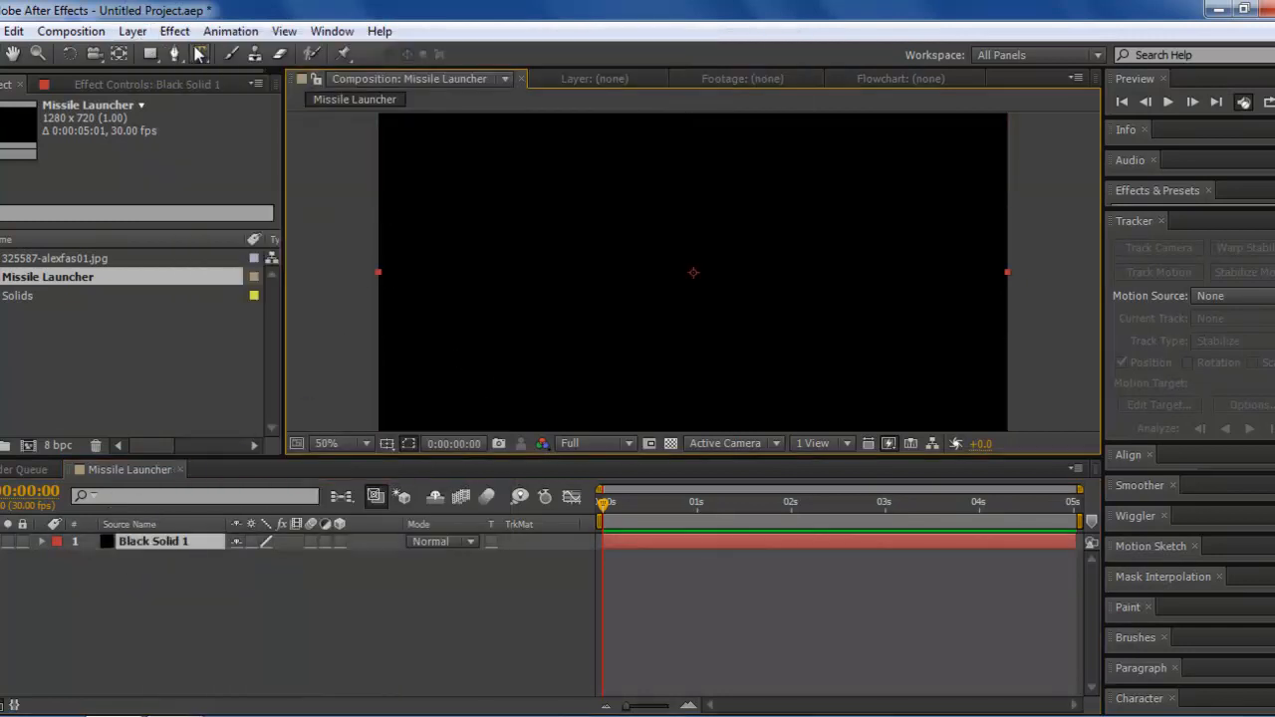
Step: Apply Particle Playground to the black solid and preview its red particle emission over time
click(175, 32)
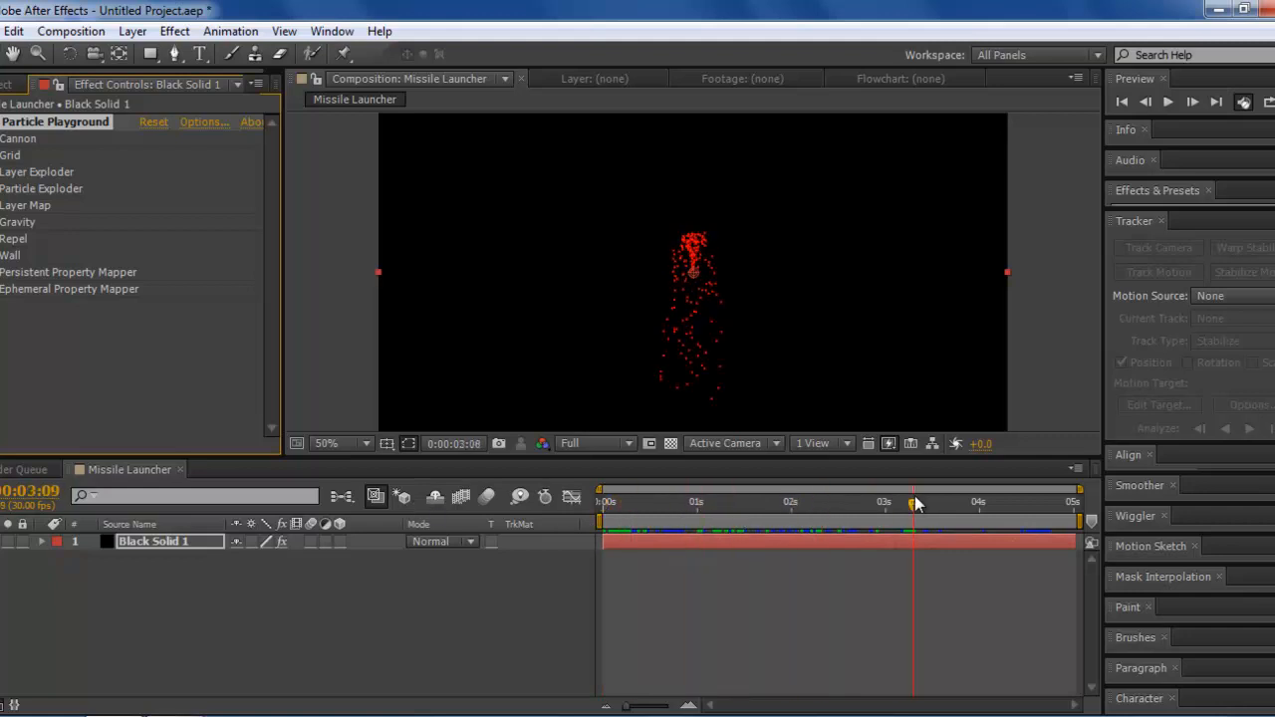
drag(912, 502, 932, 502)
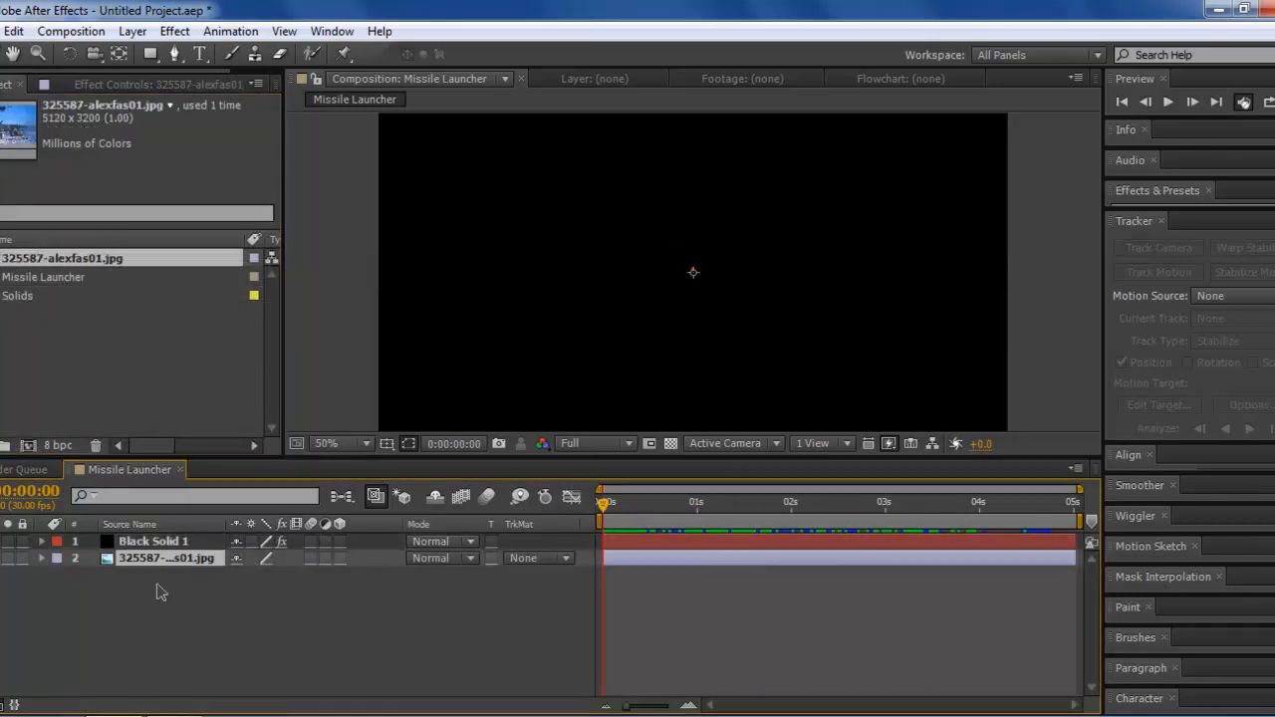
Step: Select the oversized launcher photo layer and fit it to the composition frame
click(339, 442)
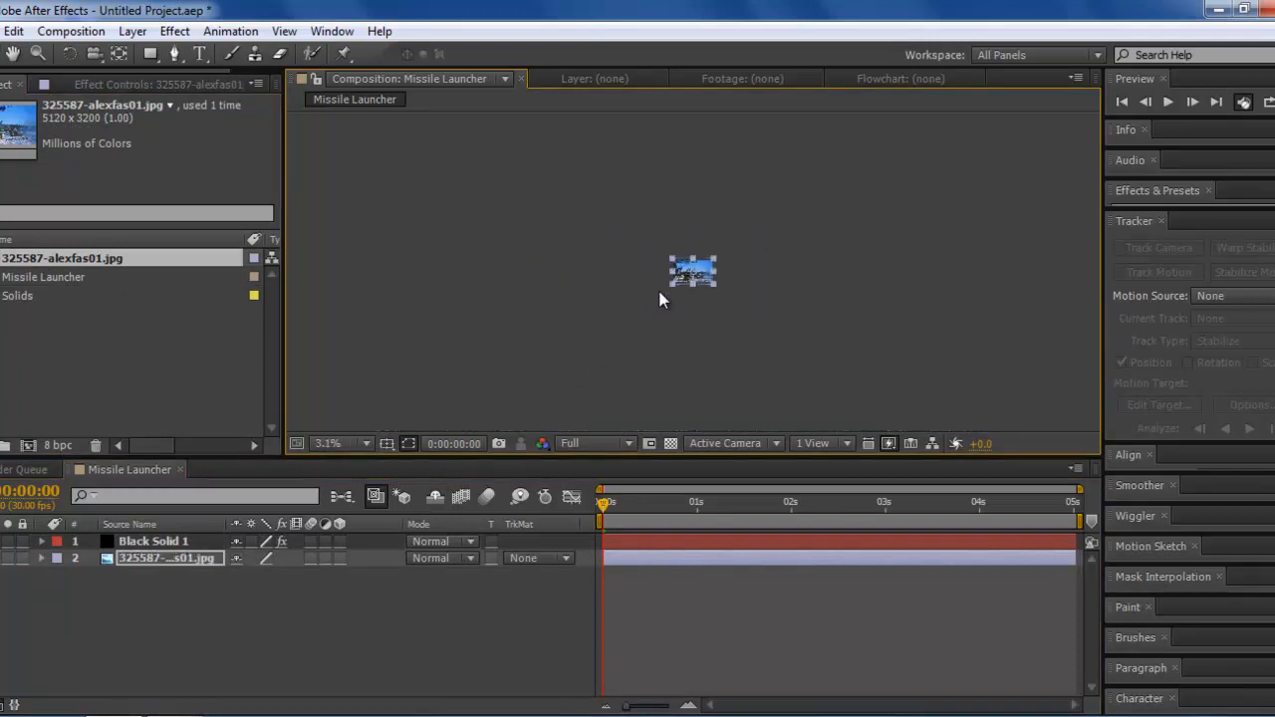
click(342, 442)
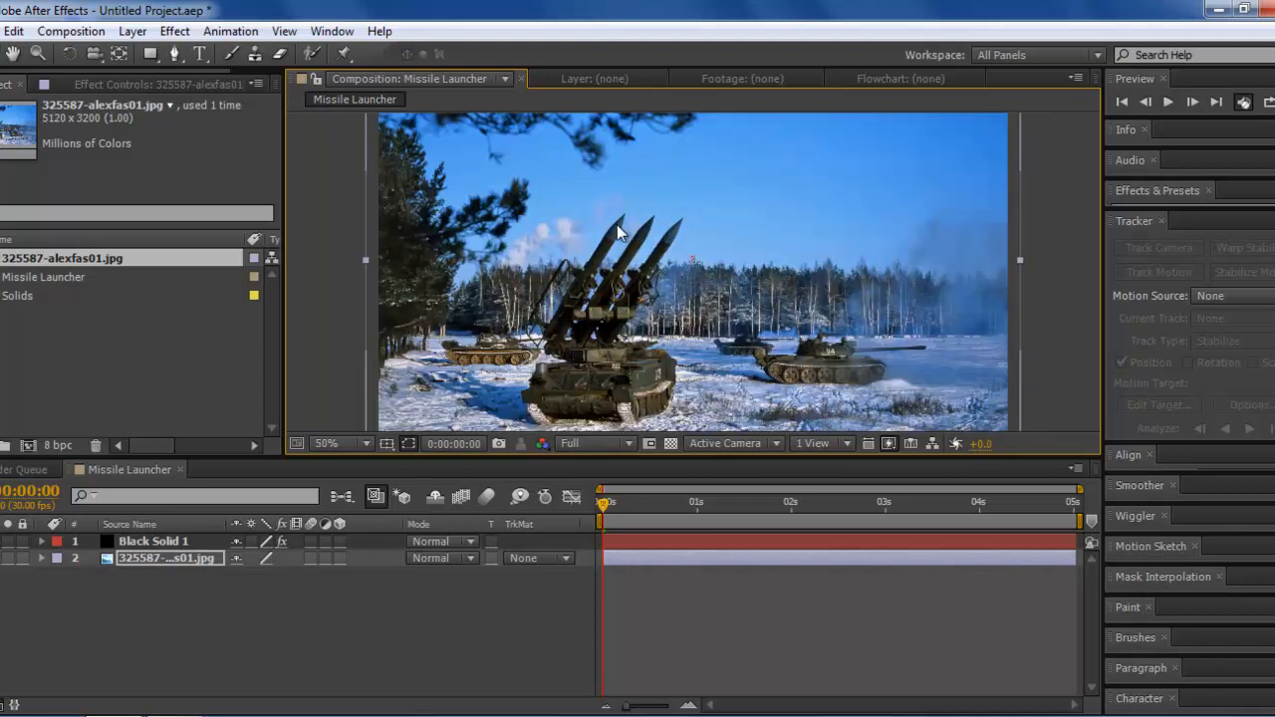
mouse_move(594, 247)
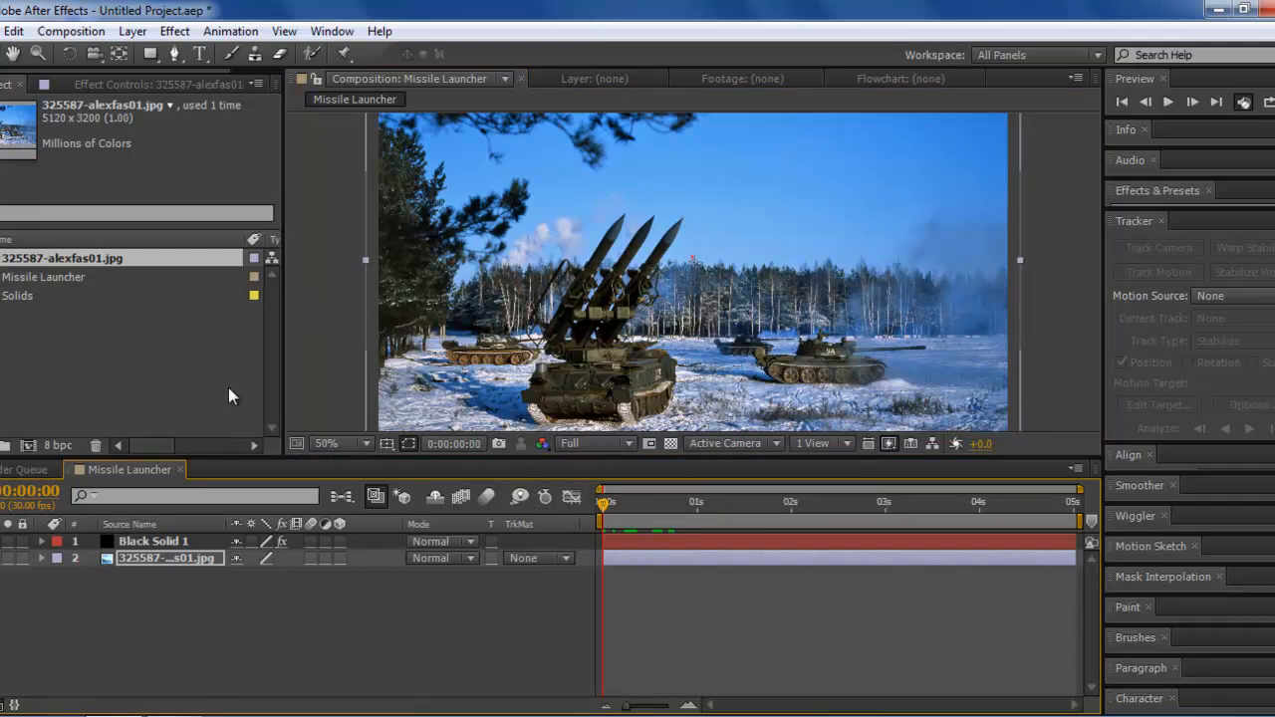
Step: Expand the solid's Particle Playground Cannon settings in Effect Controls
click(155, 542)
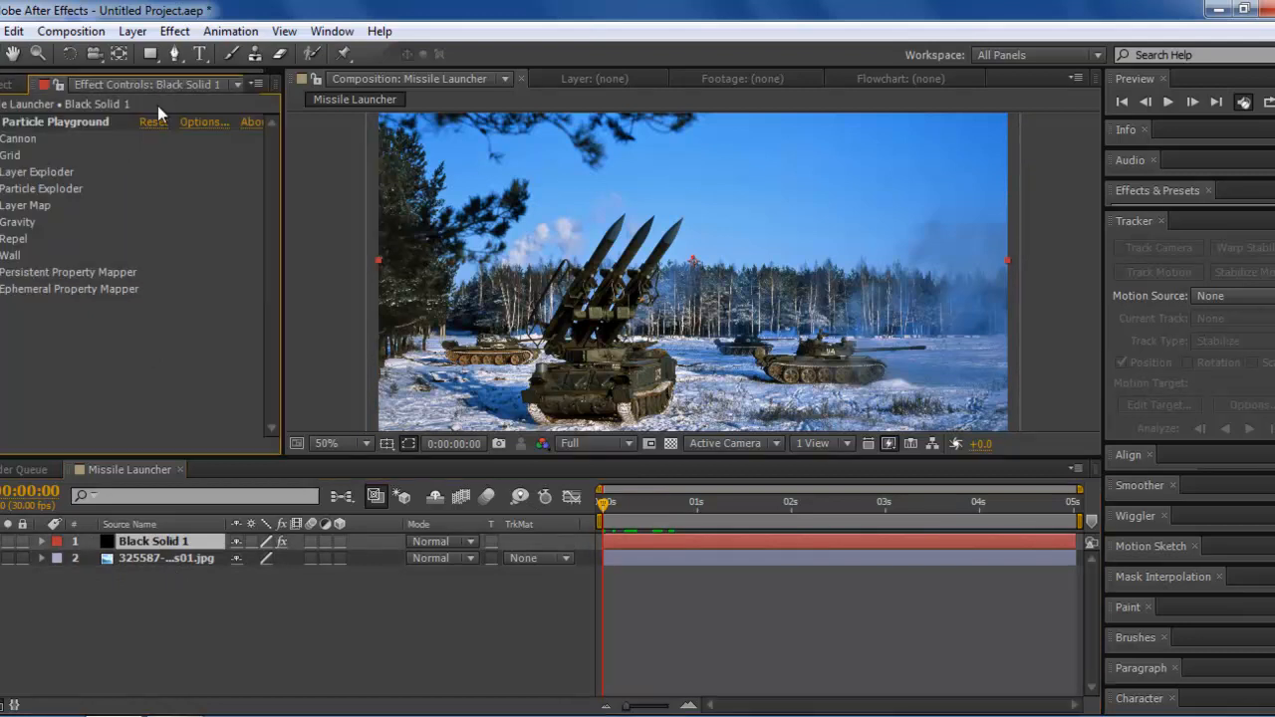
mouse_move(24, 150)
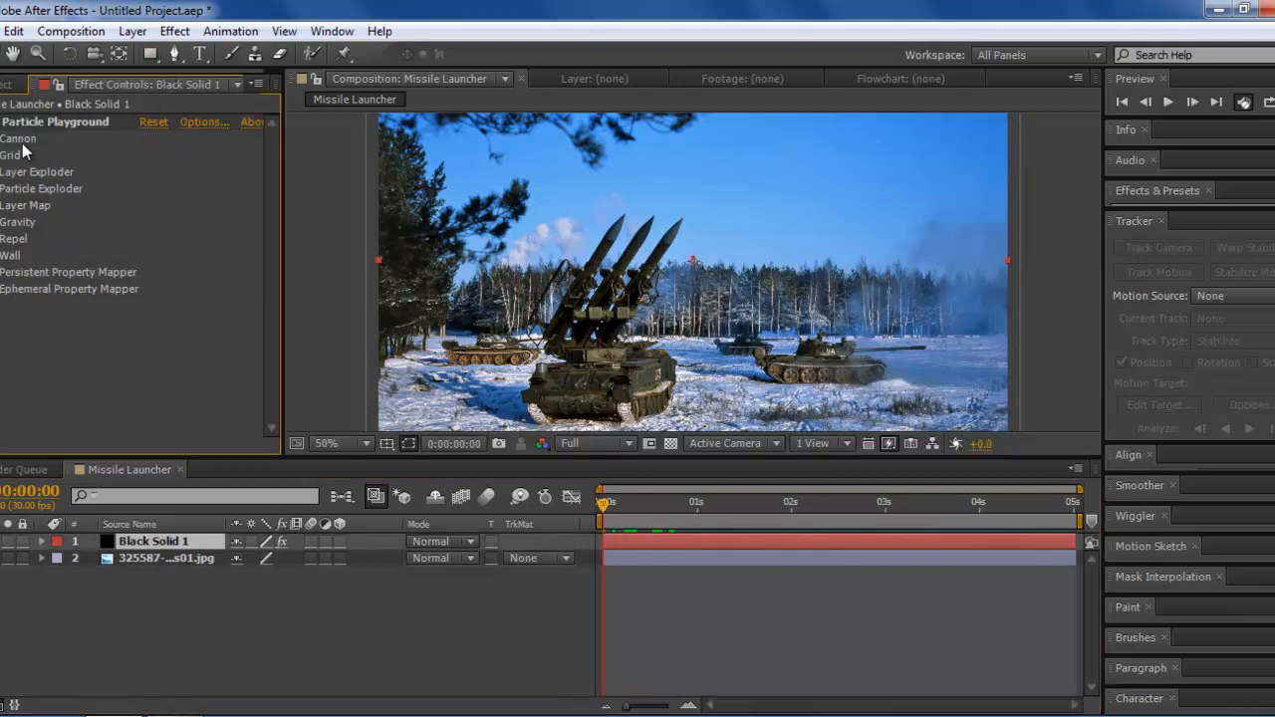
click(7, 139)
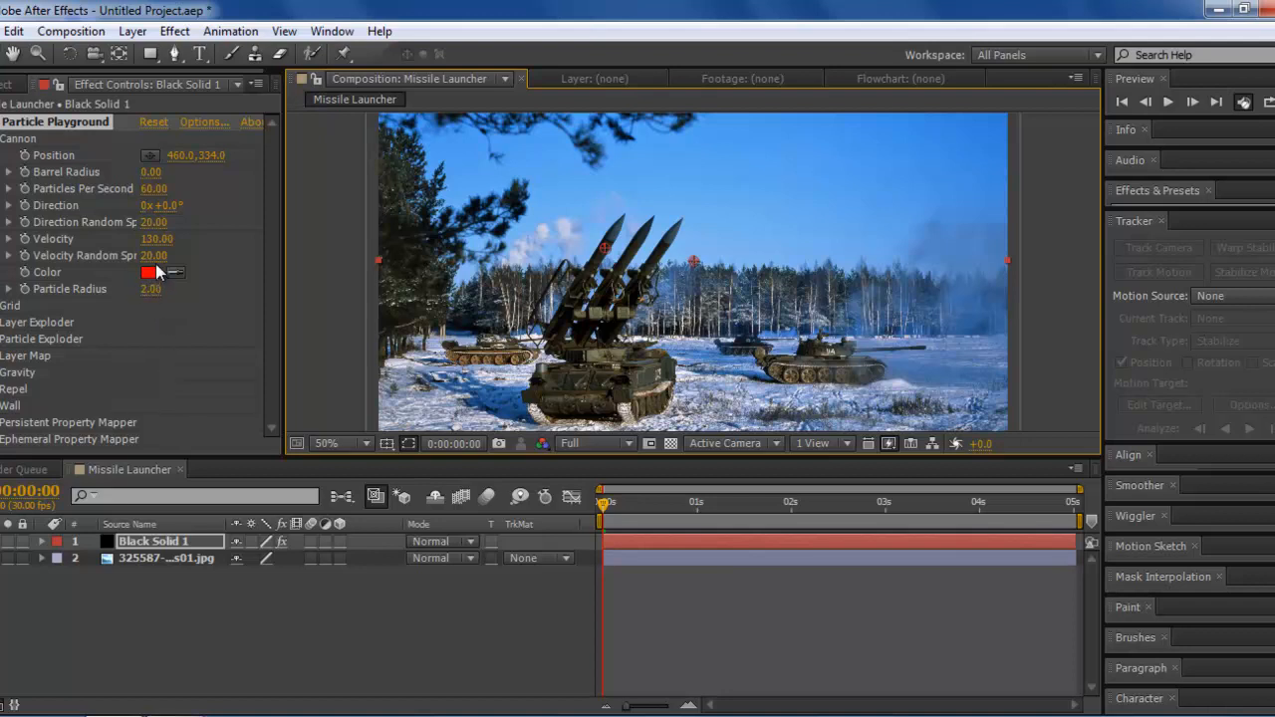
mouse_move(171, 163)
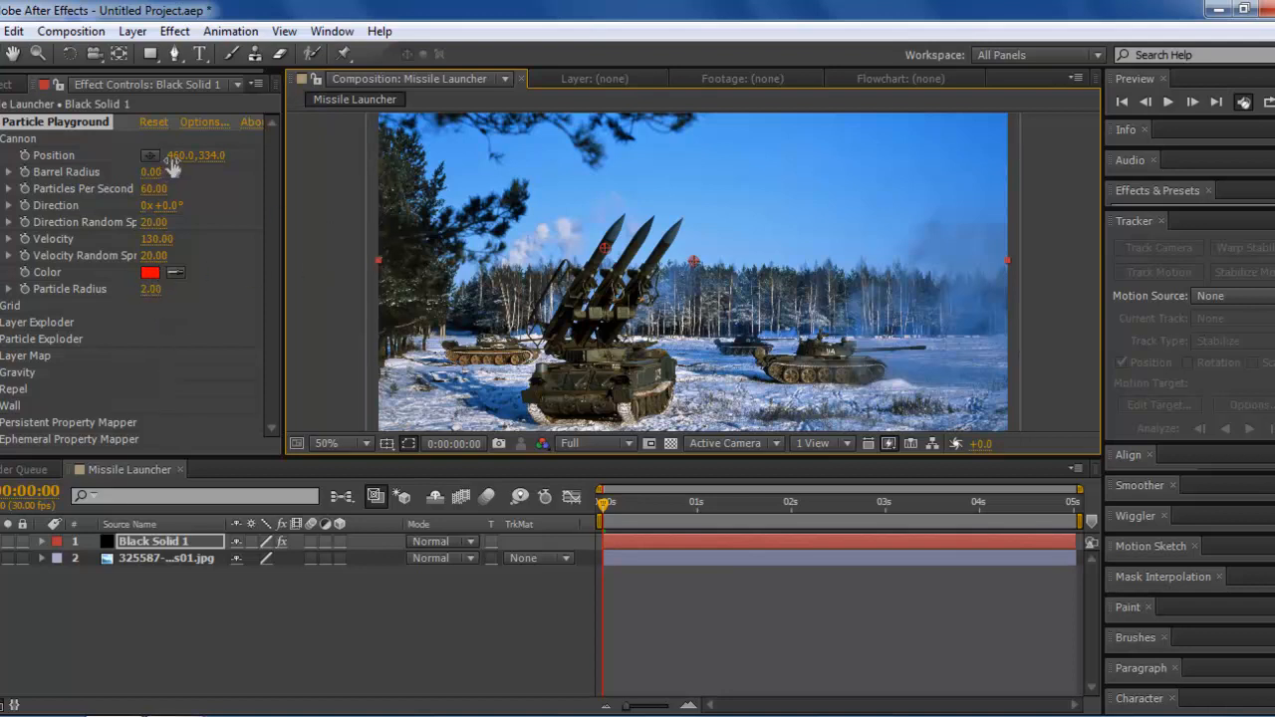
mouse_move(513, 237)
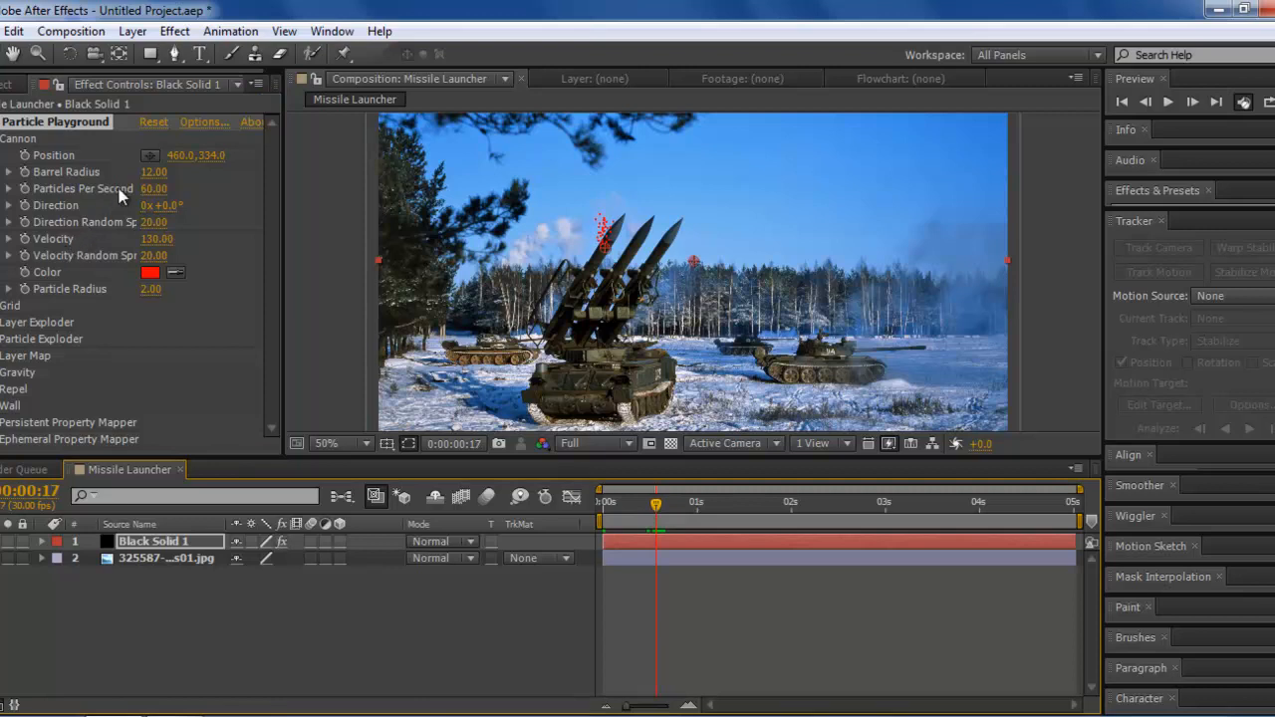
Step: Scrub the Cannon barrel radius to 6 and preview the wider particle spray
drag(153, 171, 144, 172)
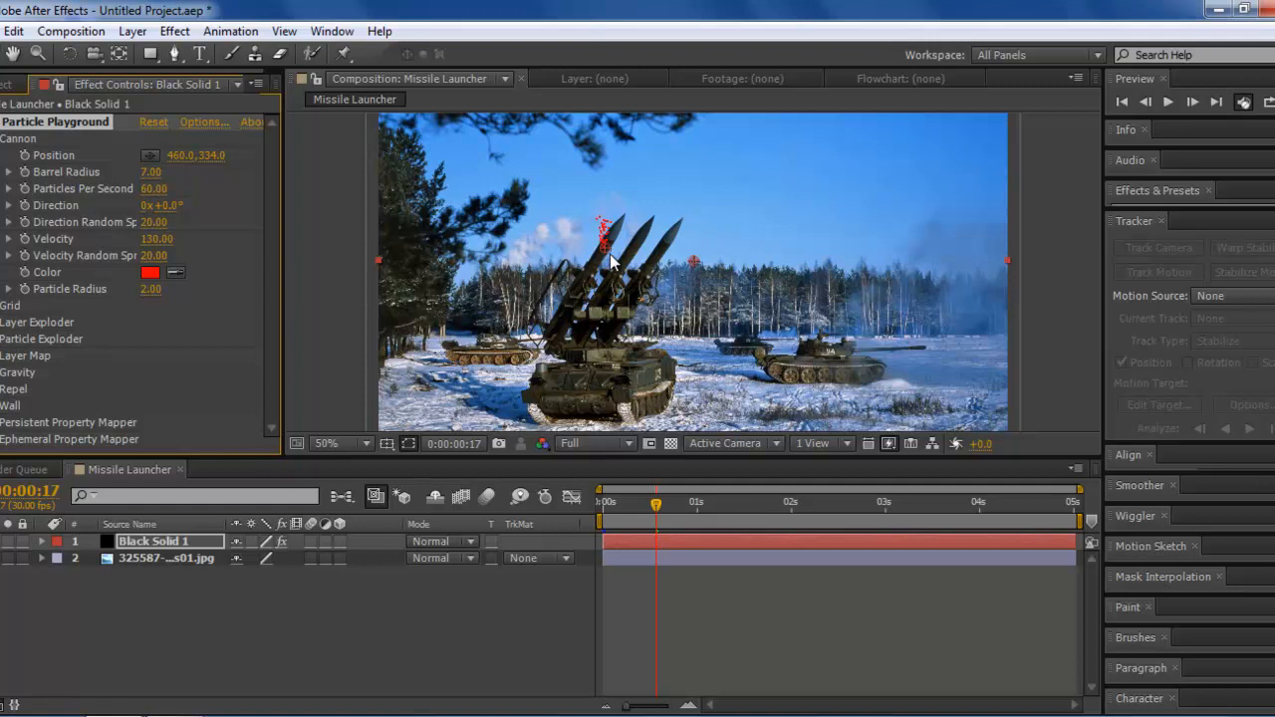
mouse_move(581, 267)
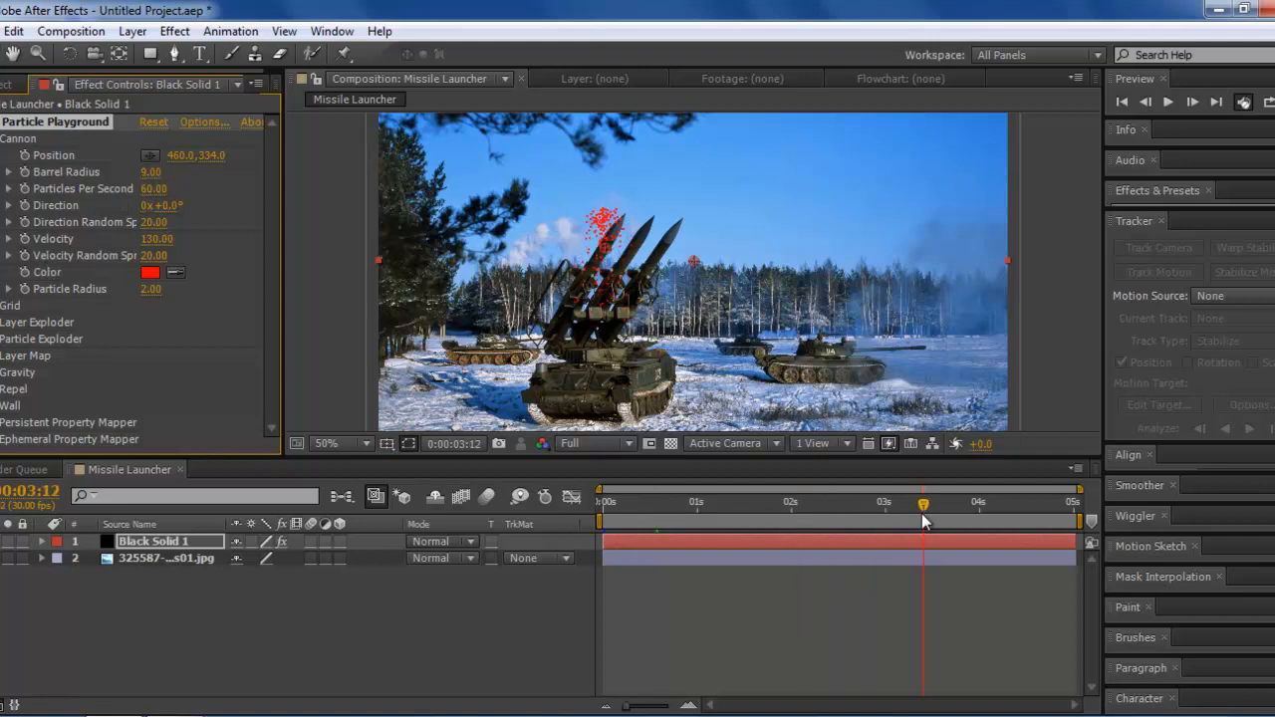
drag(920, 517, 757, 518)
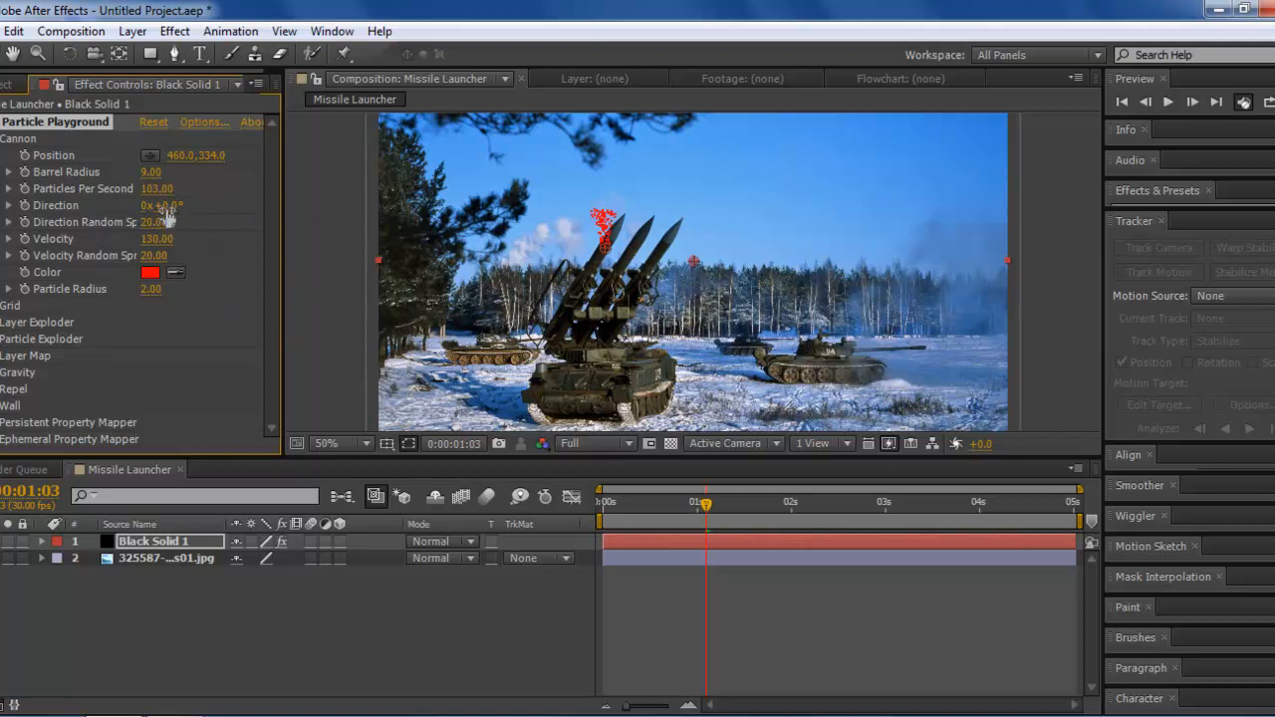
Step: Tilt the cannon's emission direction to about 297 degrees
drag(159, 205, 307, 219)
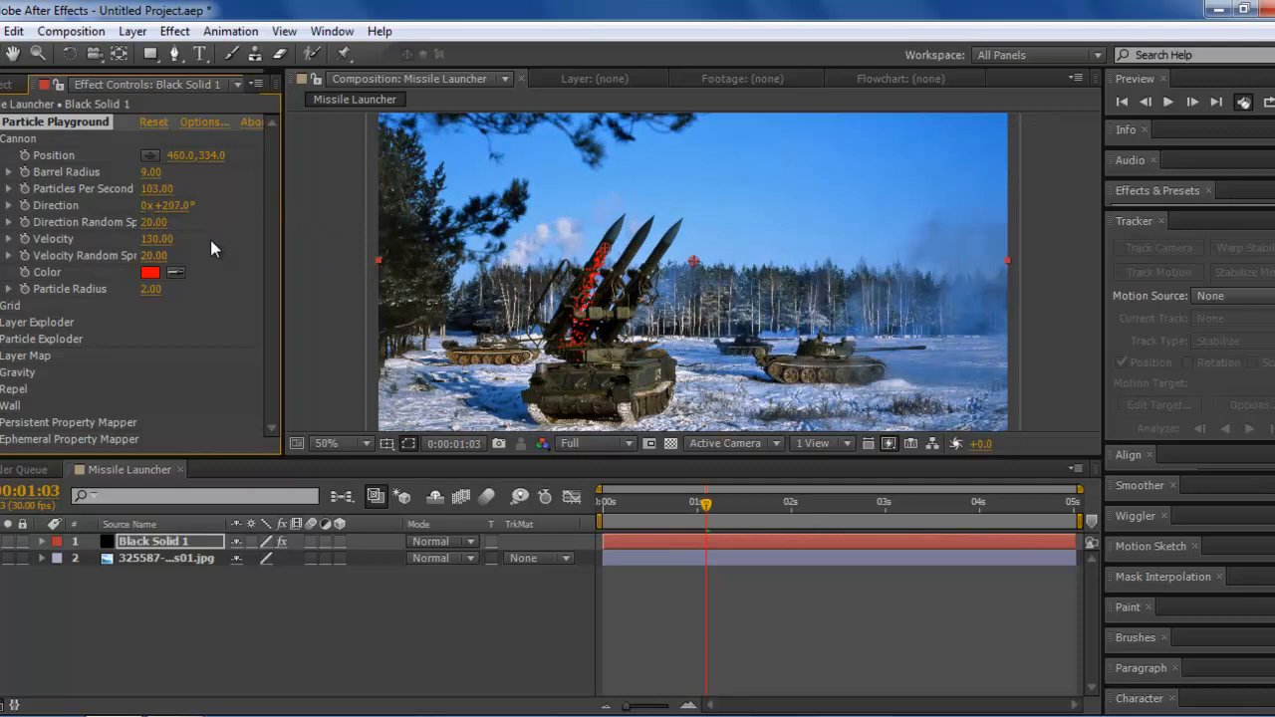
drag(167, 206, 191, 209)
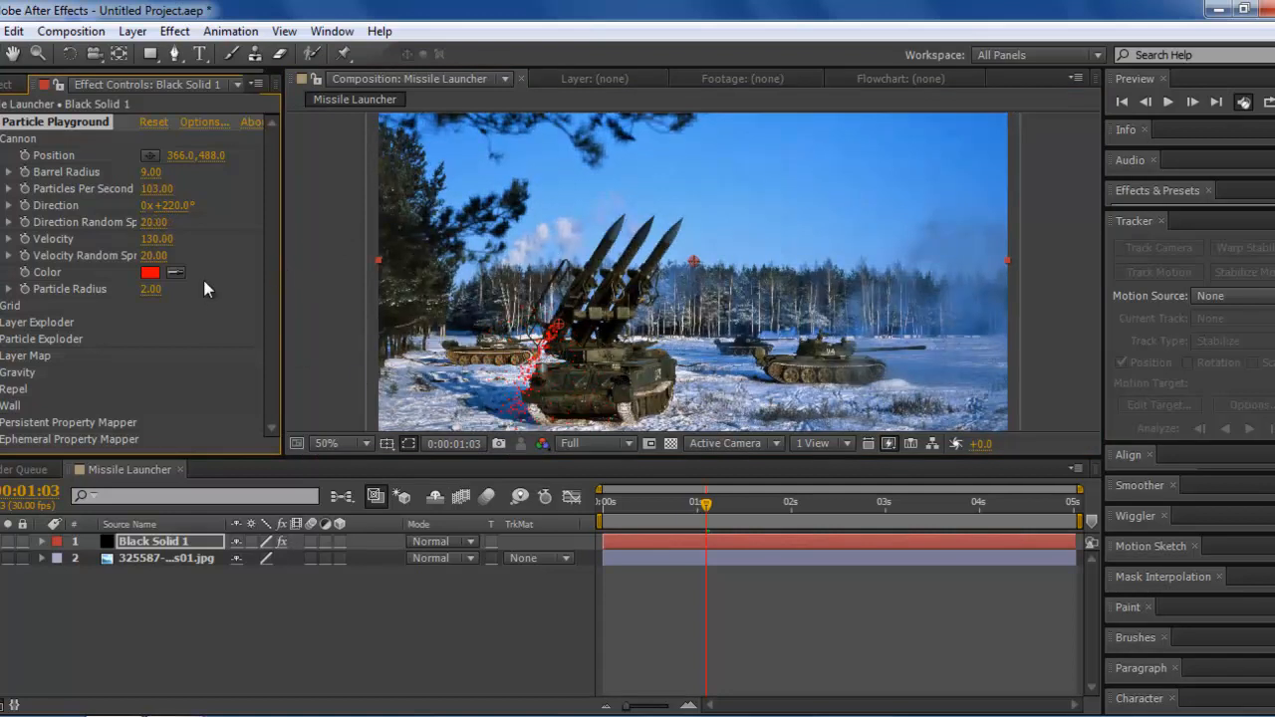
mouse_move(209, 339)
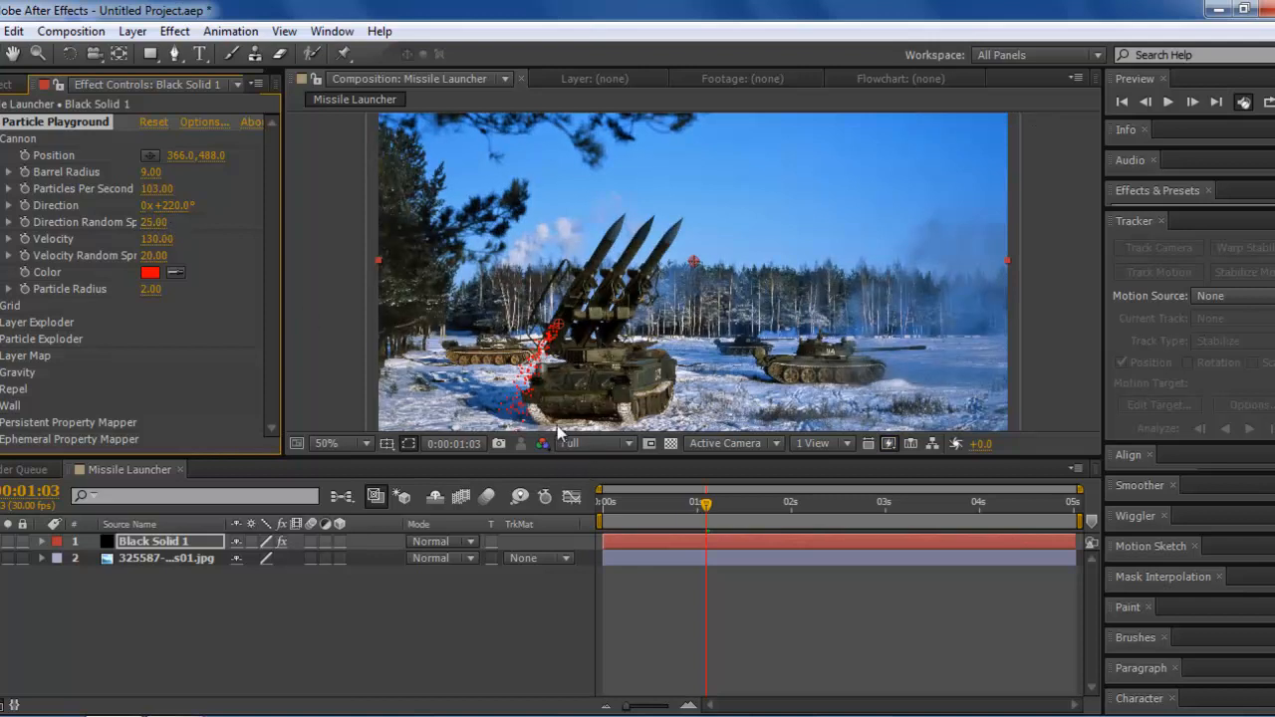
mouse_move(116, 260)
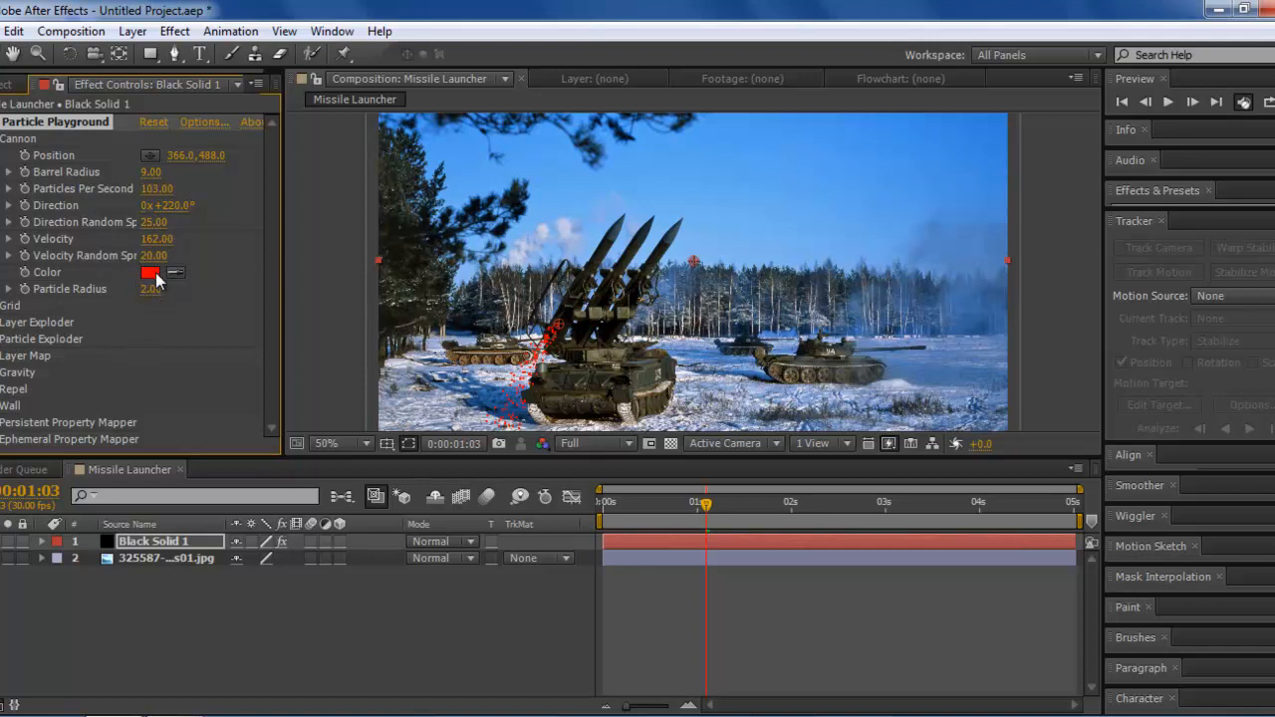
Step: Change the particle colour from red to medium gray (RGB 91/91/91)
click(150, 271)
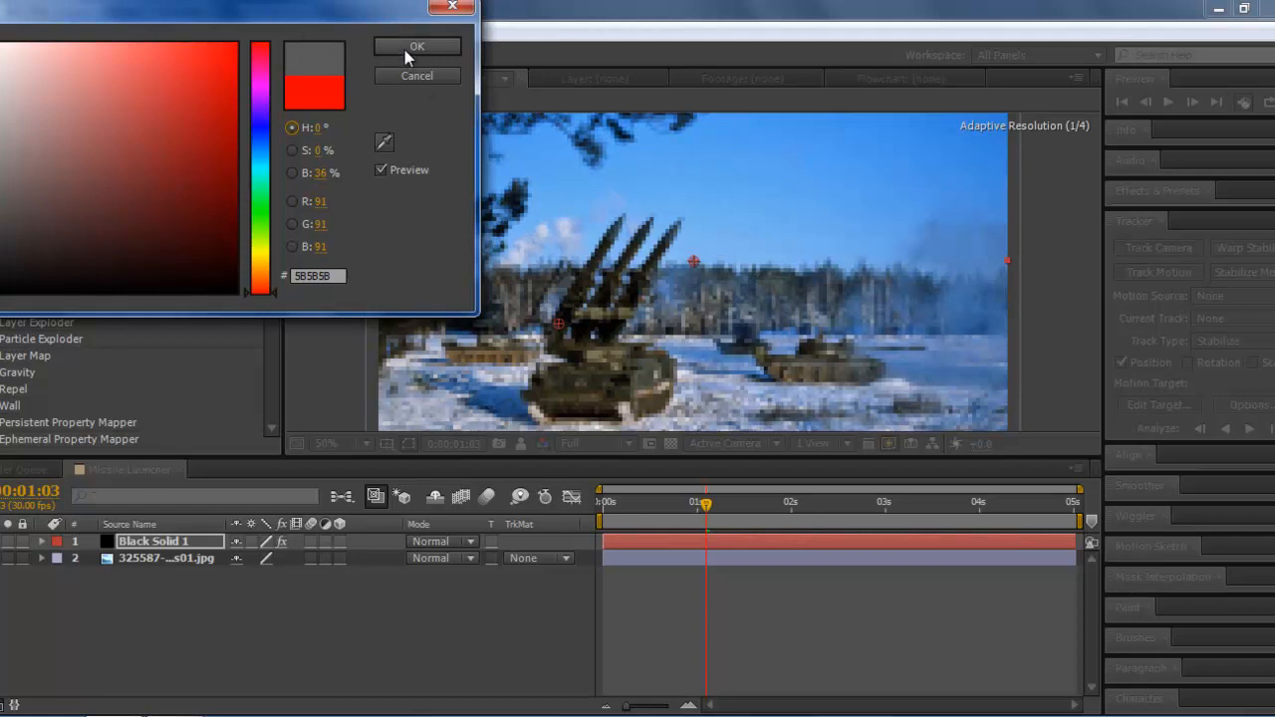
click(416, 46)
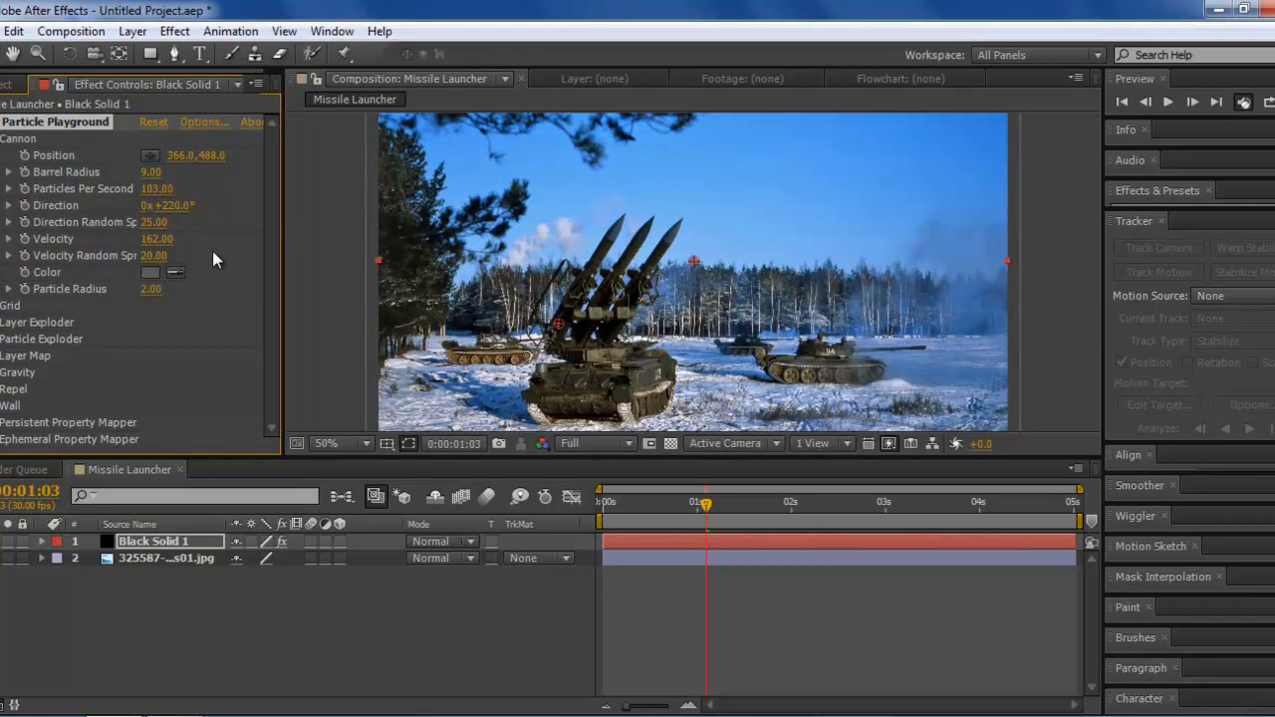
mouse_move(24, 302)
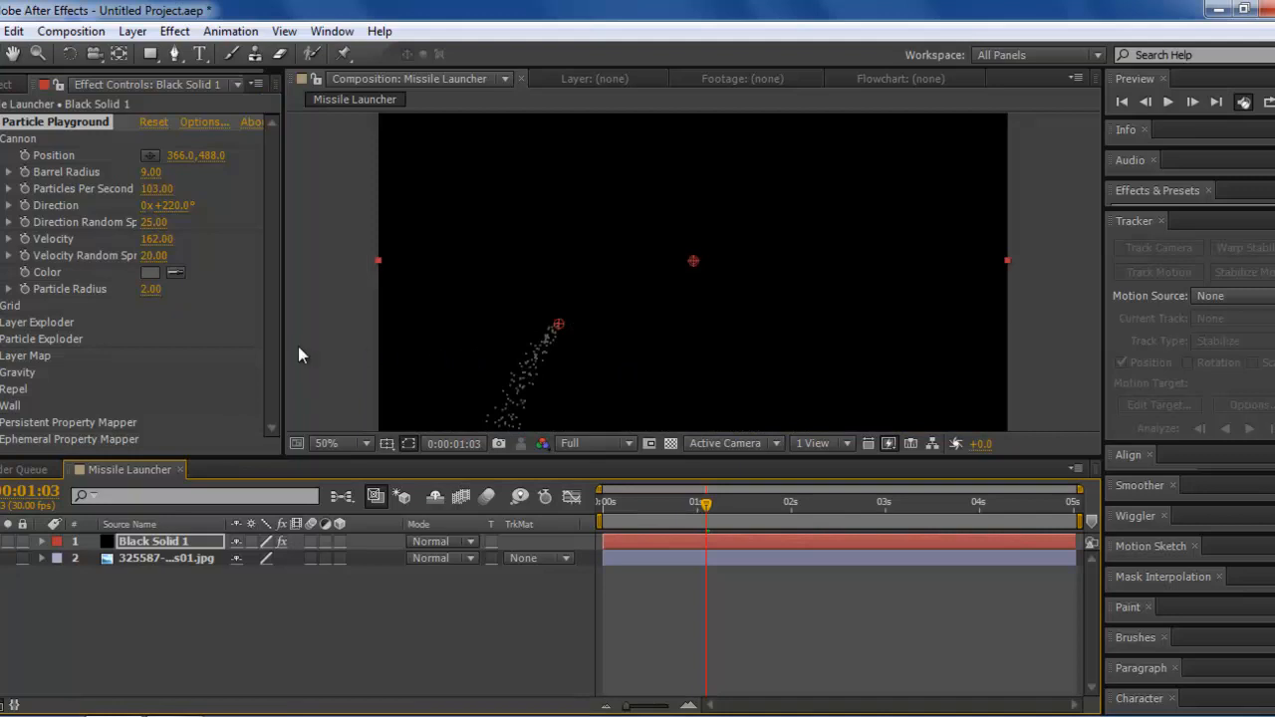
mouse_move(209, 341)
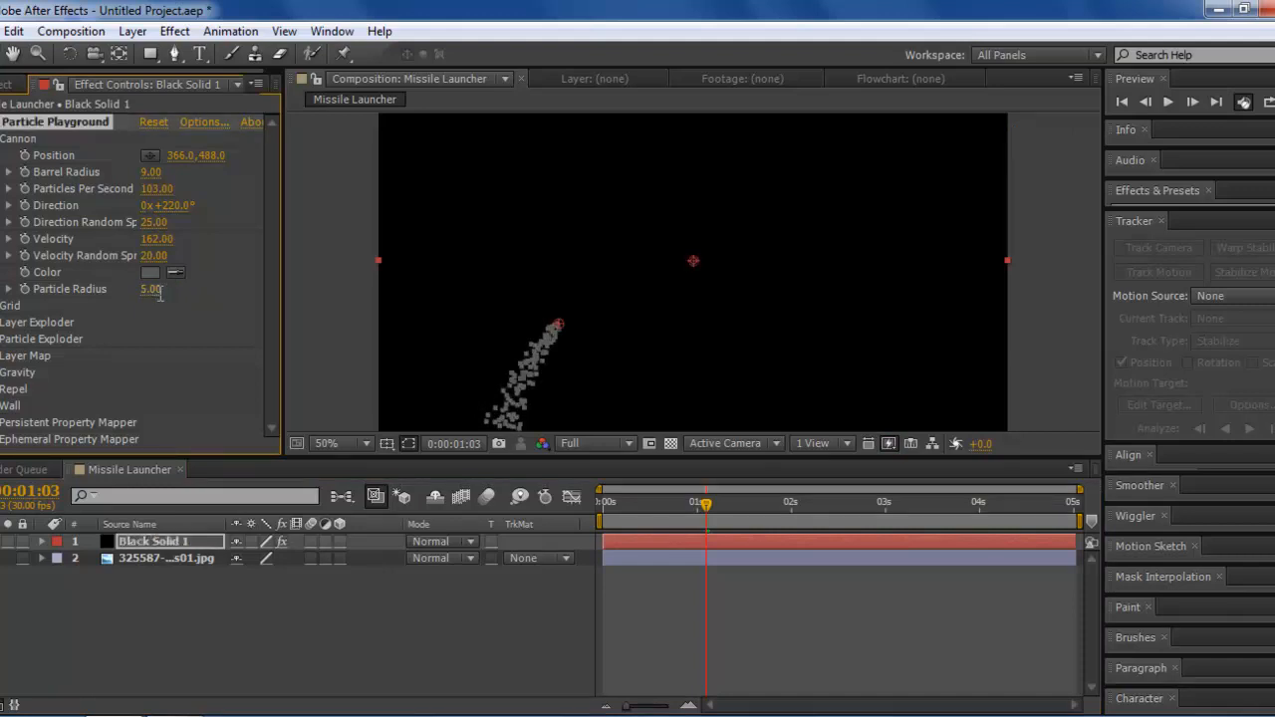
Step: Scrub the Cannon particle radius down to 2.5
drag(155, 288, 149, 289)
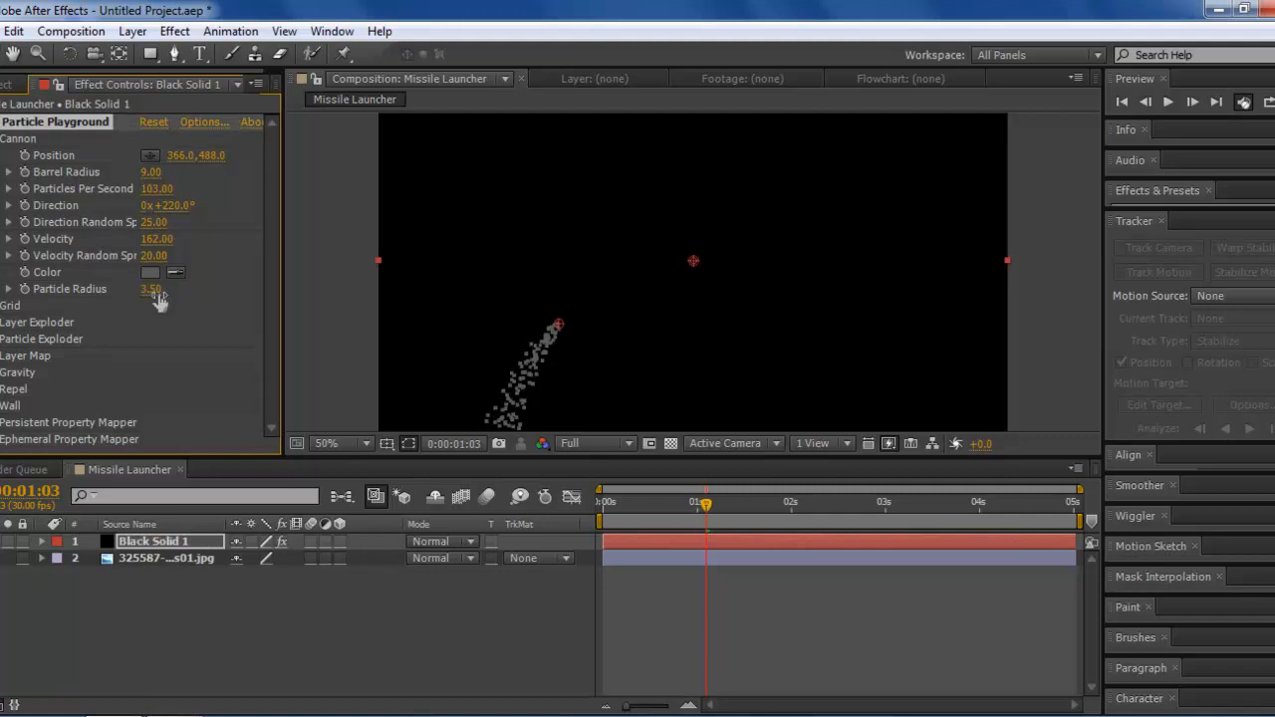
mouse_move(196, 355)
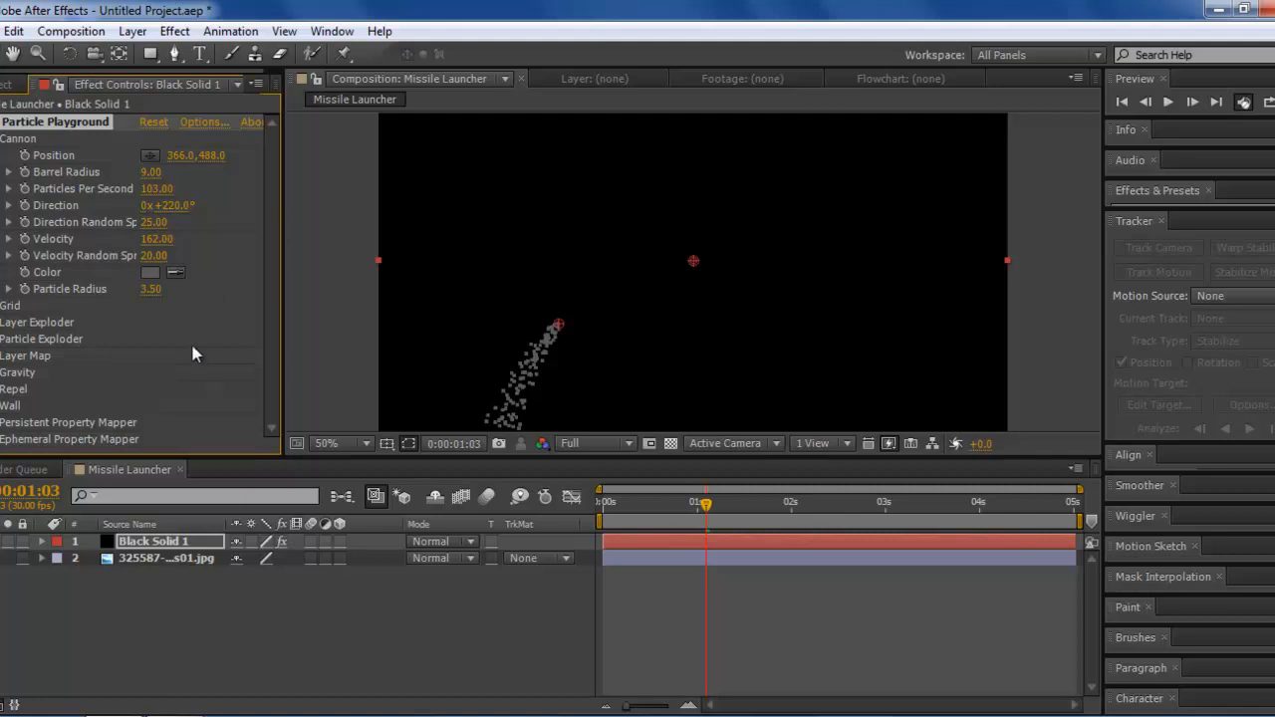
mouse_move(677, 403)
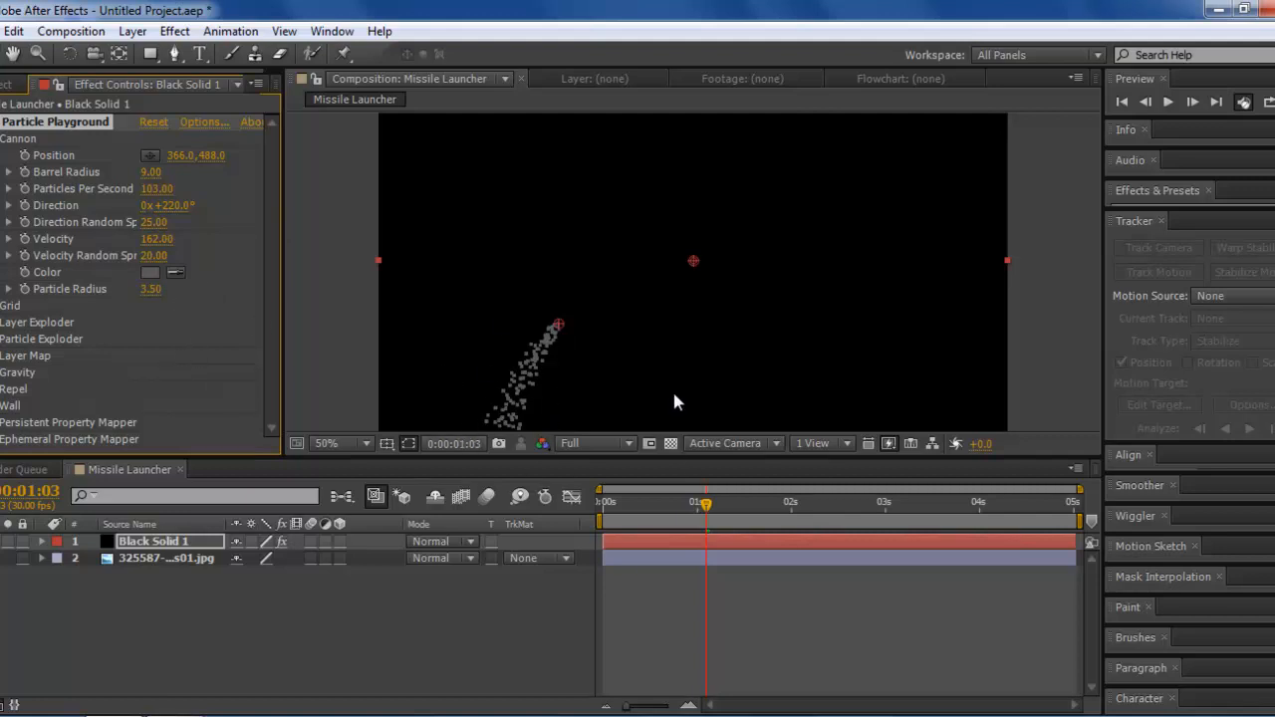
mouse_move(478, 388)
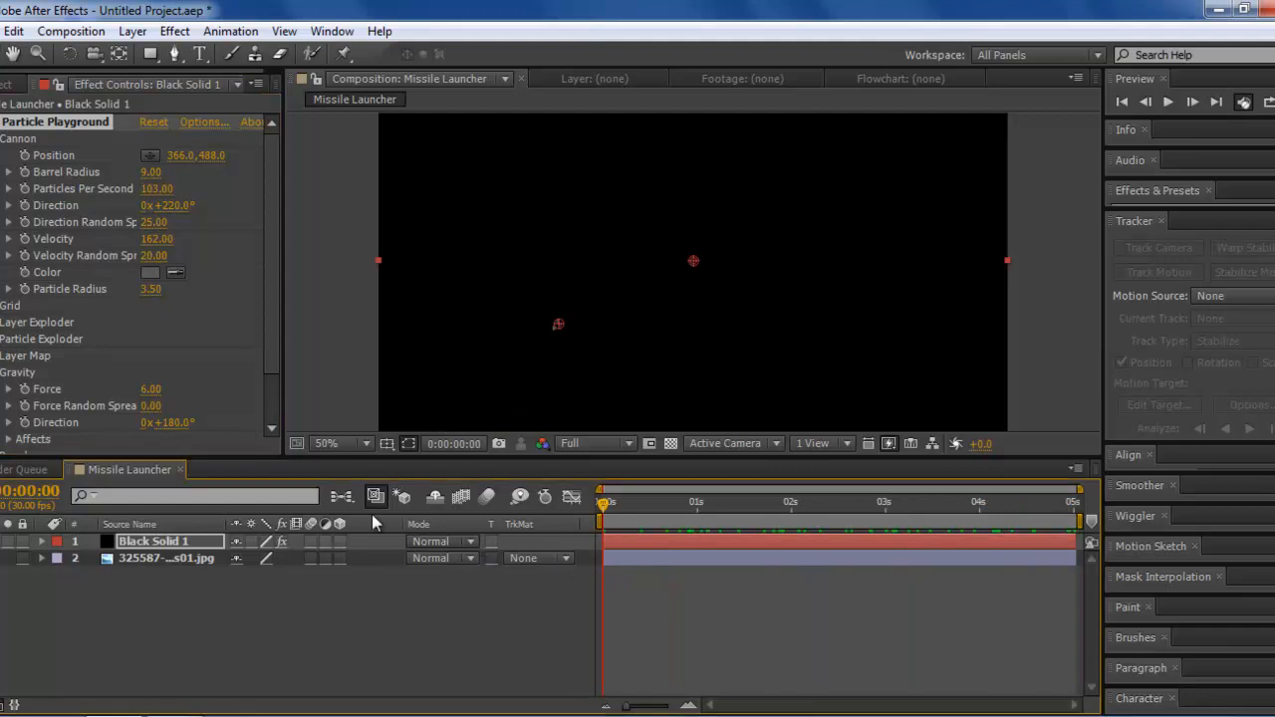
Step: Scroll Effect Controls down to the Gravity settings to set force 6 with 0.6 random spread
scroll(down, 3)
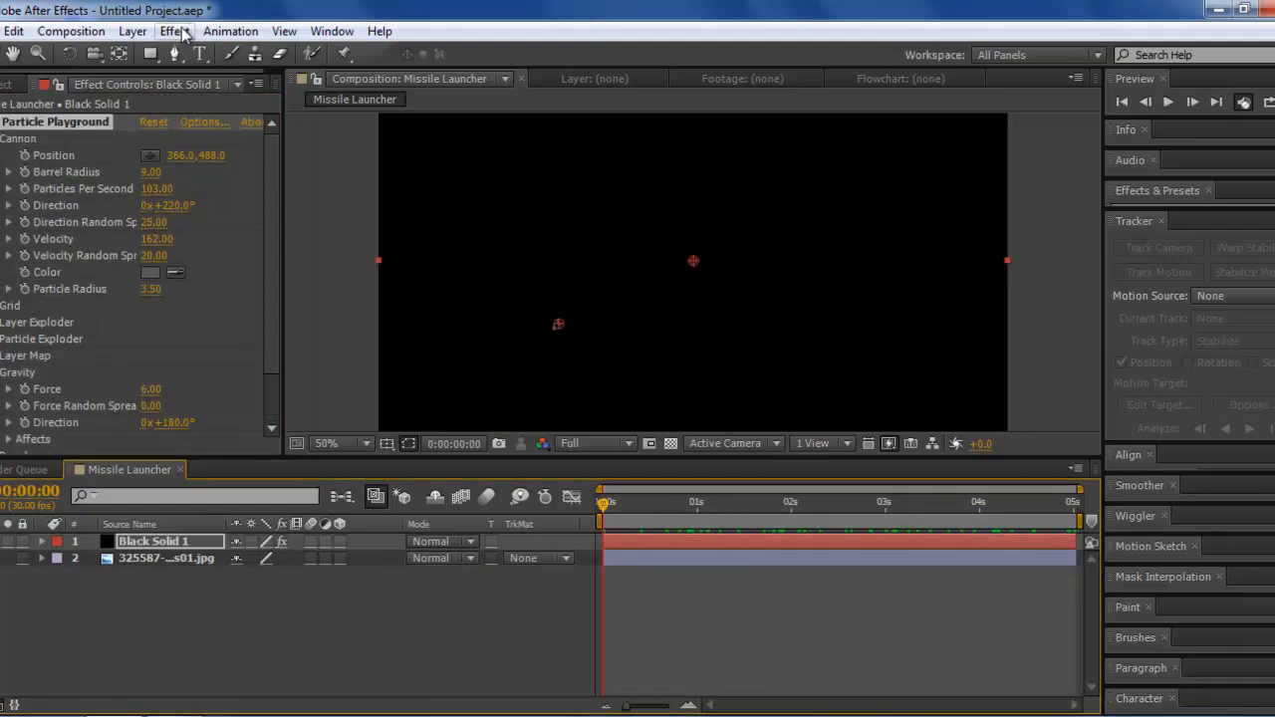
Step: Add a Gaussian Blur of about 23 to the particle layer
click(175, 32)
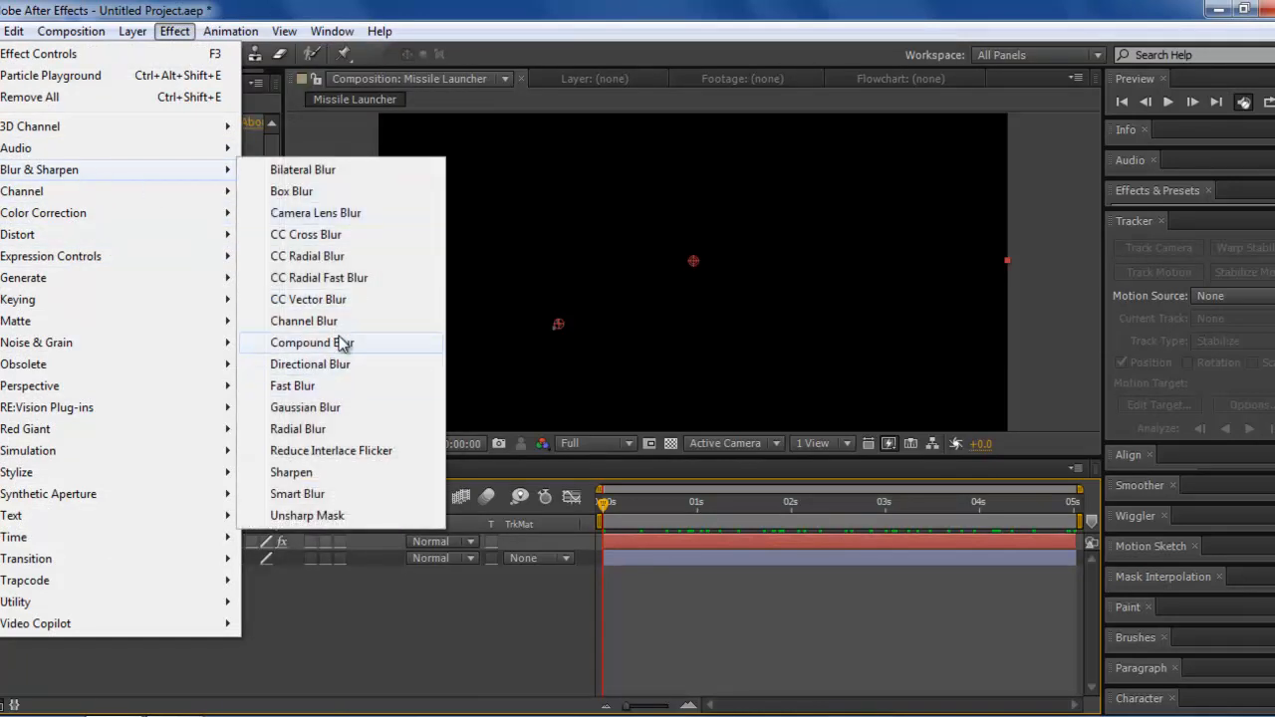
click(307, 407)
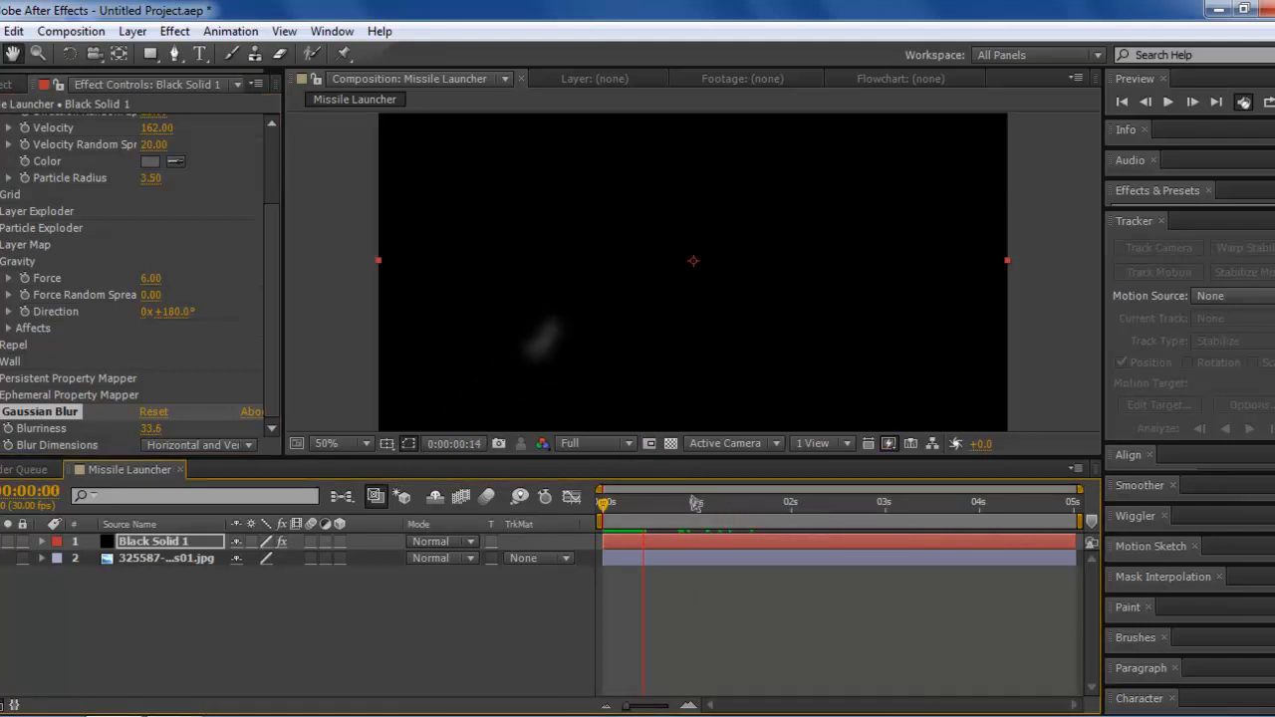
Step: Scrub through time to check the blurred smoky trail
click(964, 502)
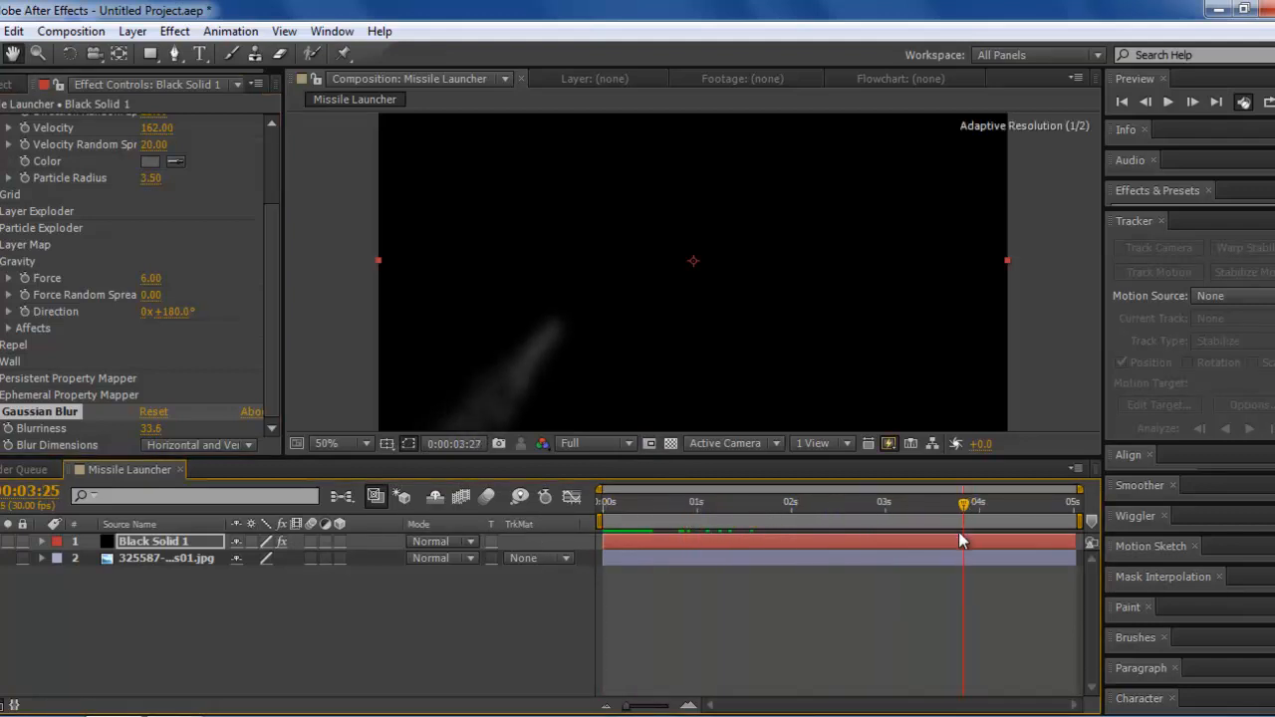
drag(964, 502, 889, 502)
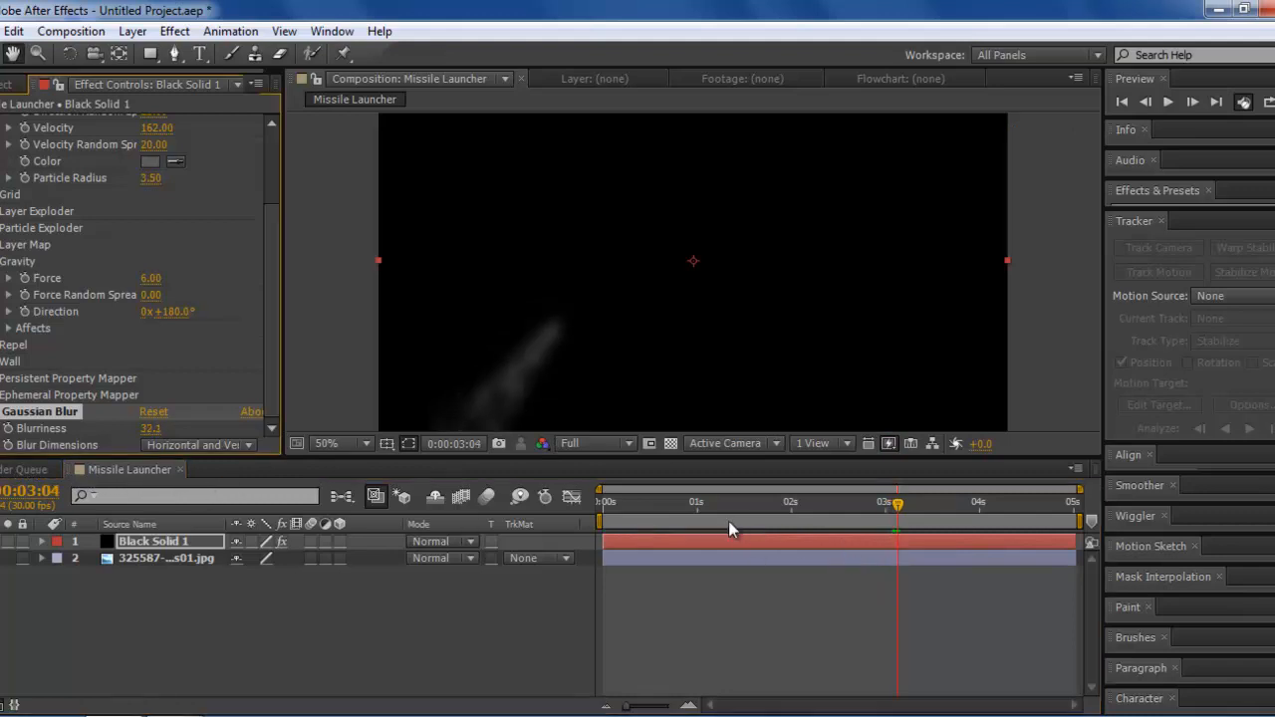
drag(896, 514, 850, 514)
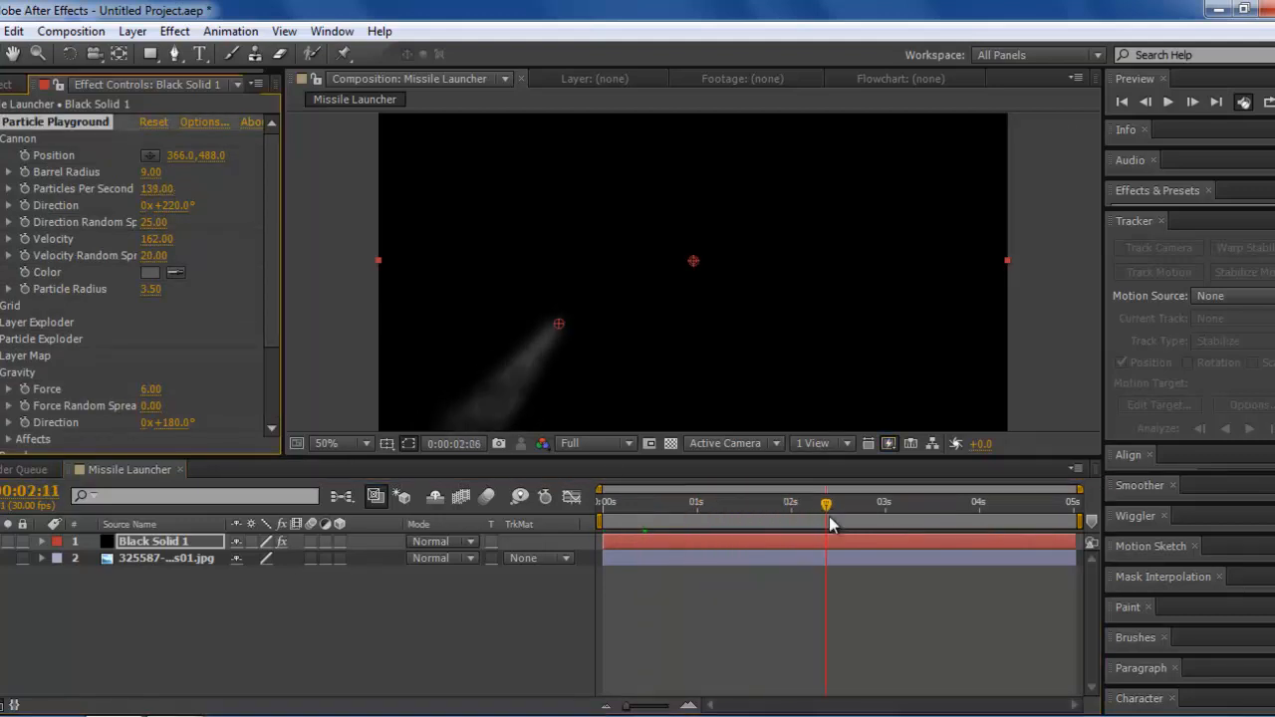
Step: Scrub the timeline to preview the thinner 139-particles-per-second smoke trail, then return to the start
drag(824, 502, 896, 502)
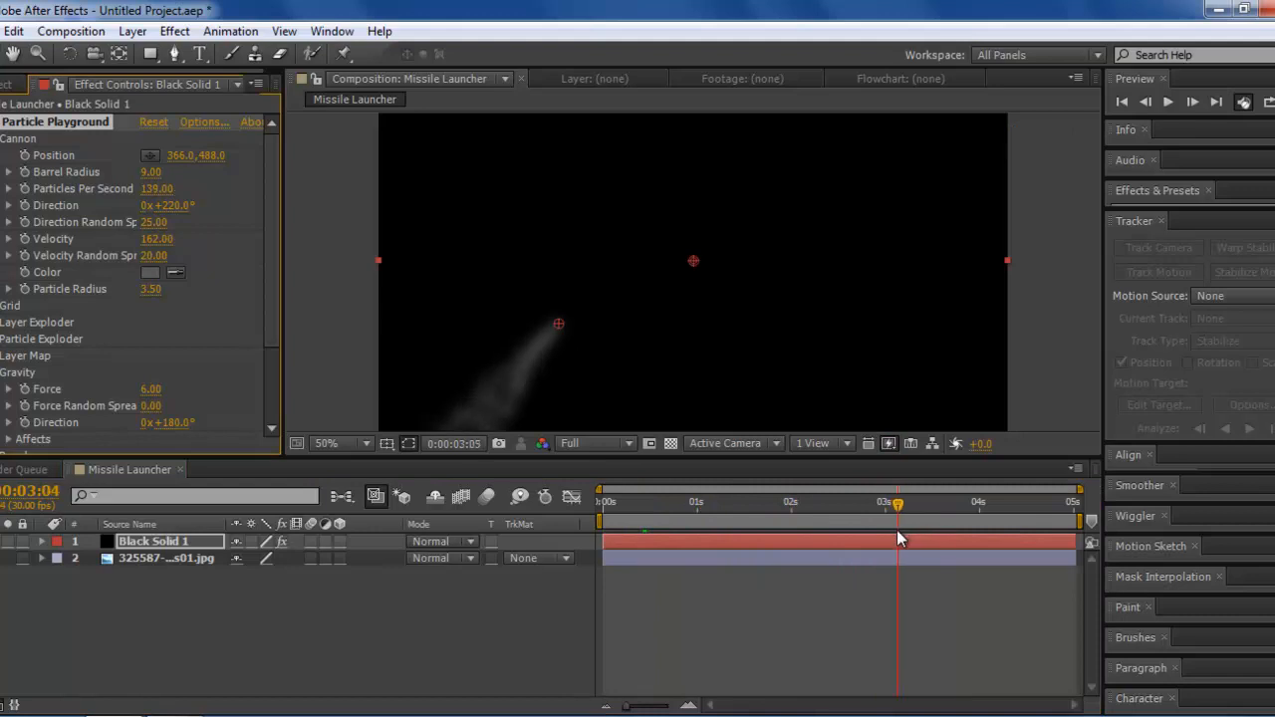
drag(896, 518, 829, 501)
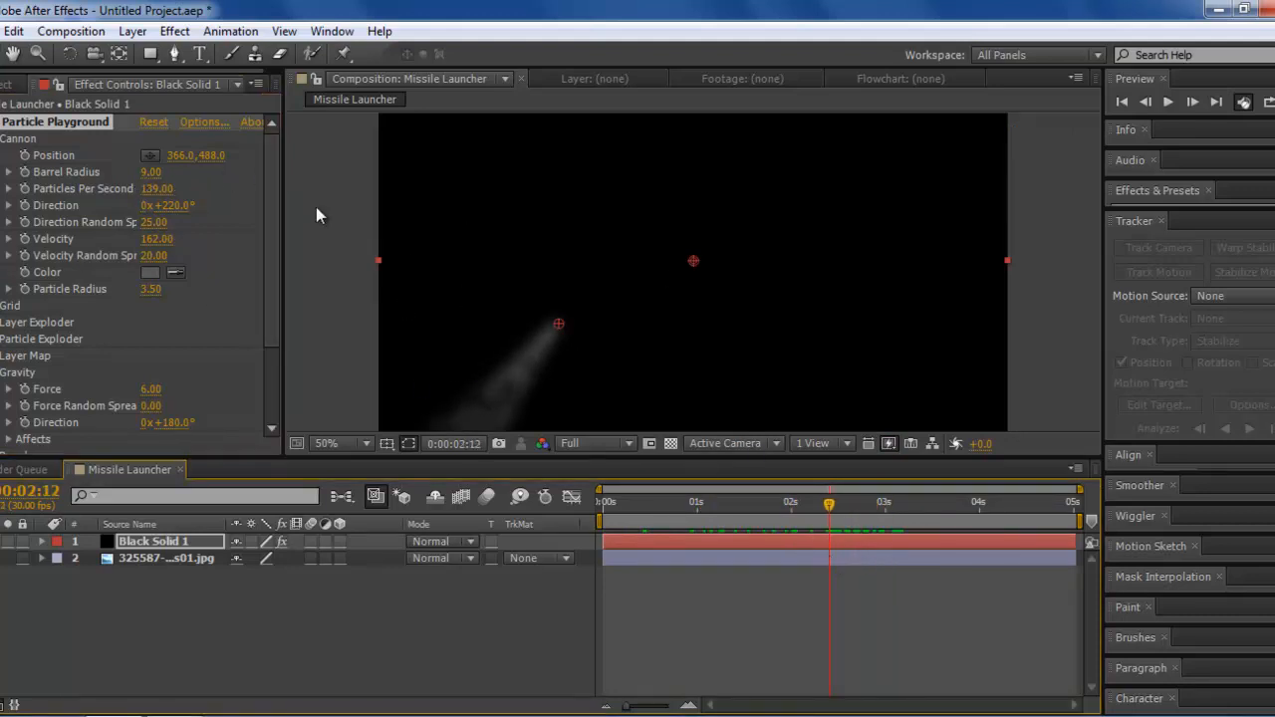
mouse_move(348, 406)
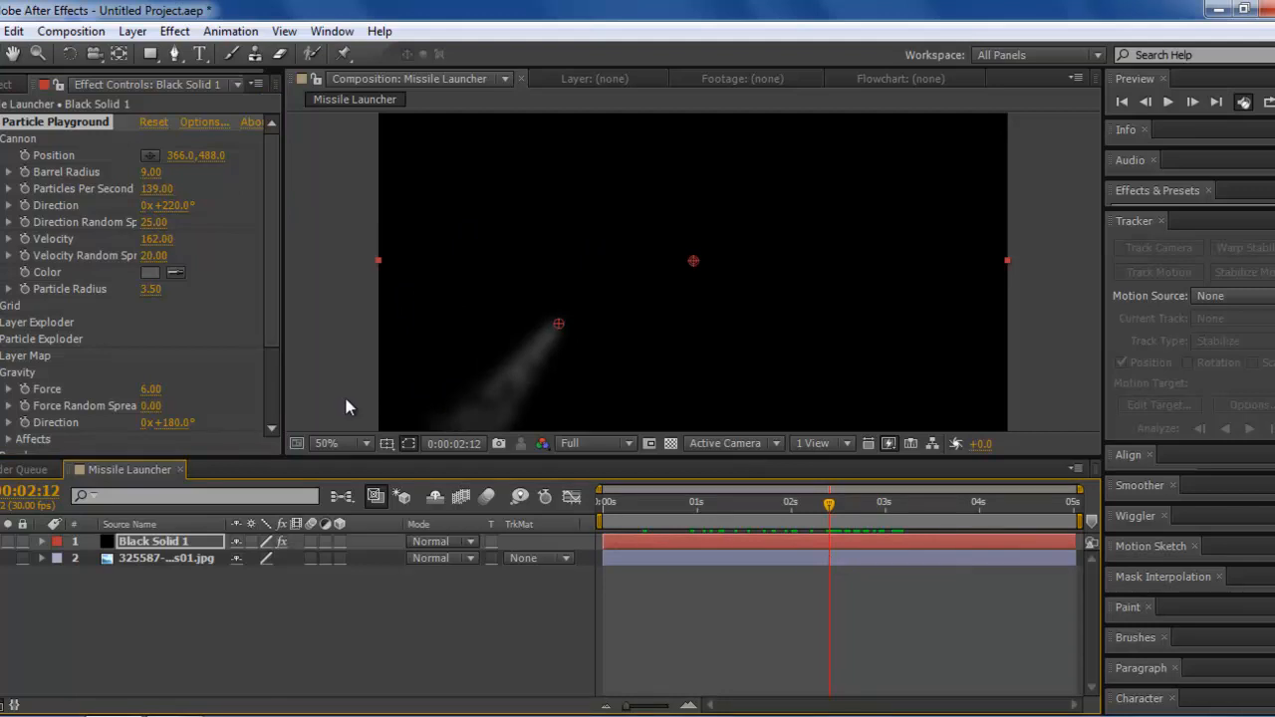
mouse_move(609, 378)
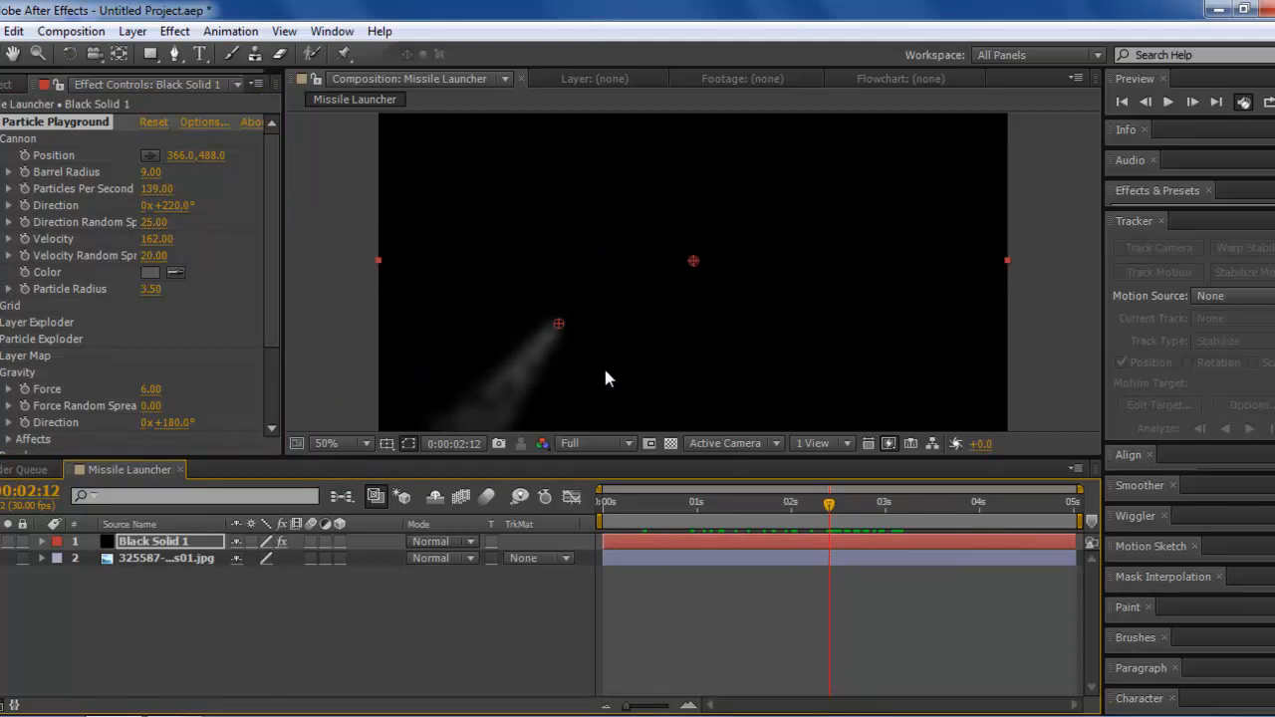
mouse_move(829, 502)
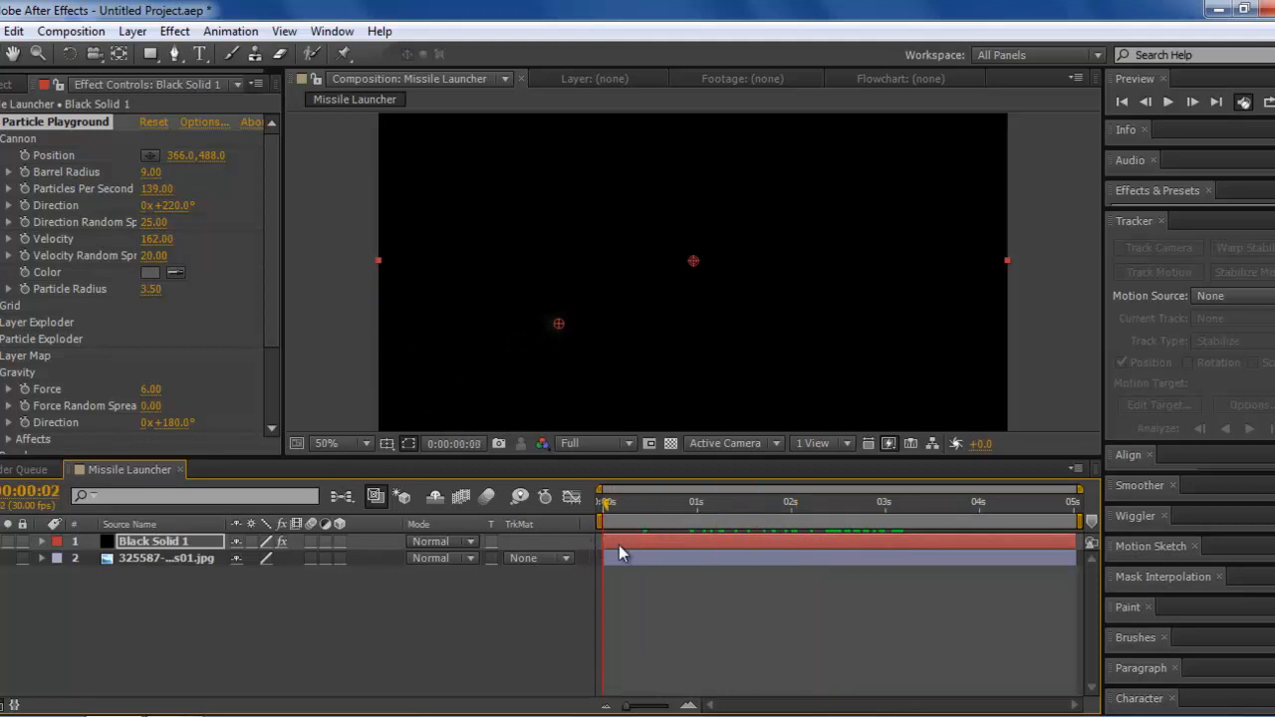
click(737, 502)
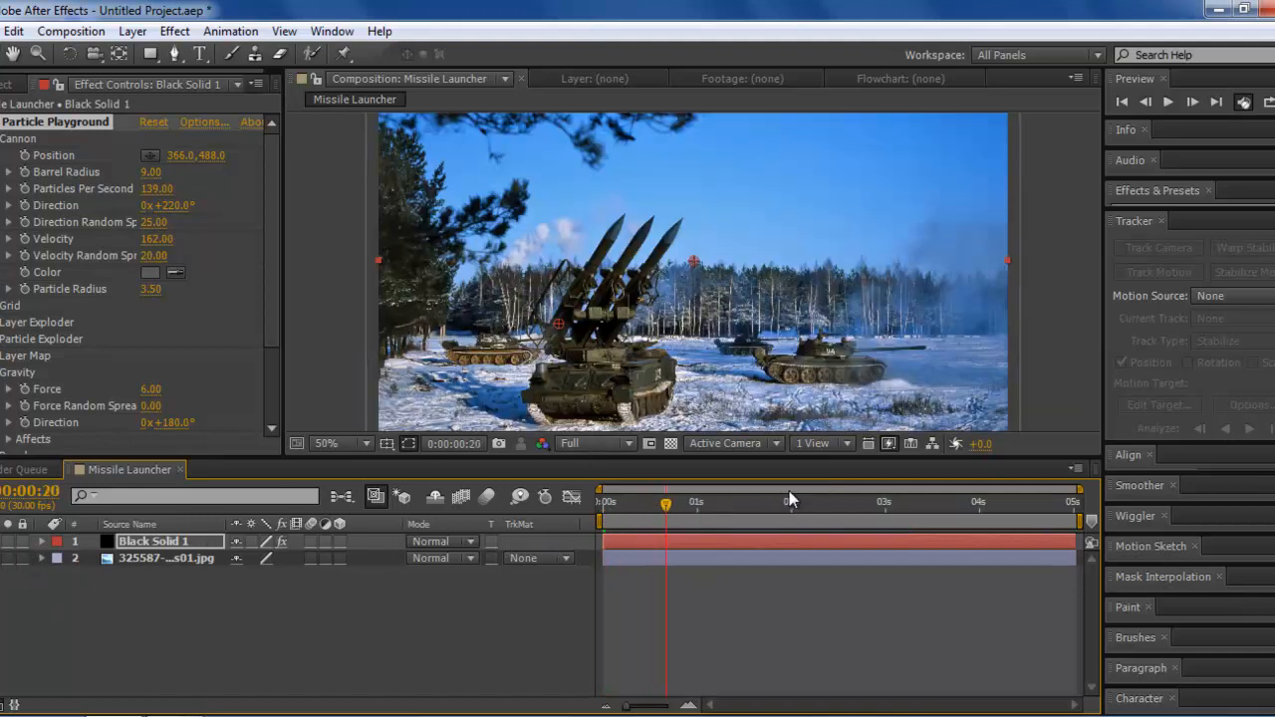
drag(665, 518, 655, 518)
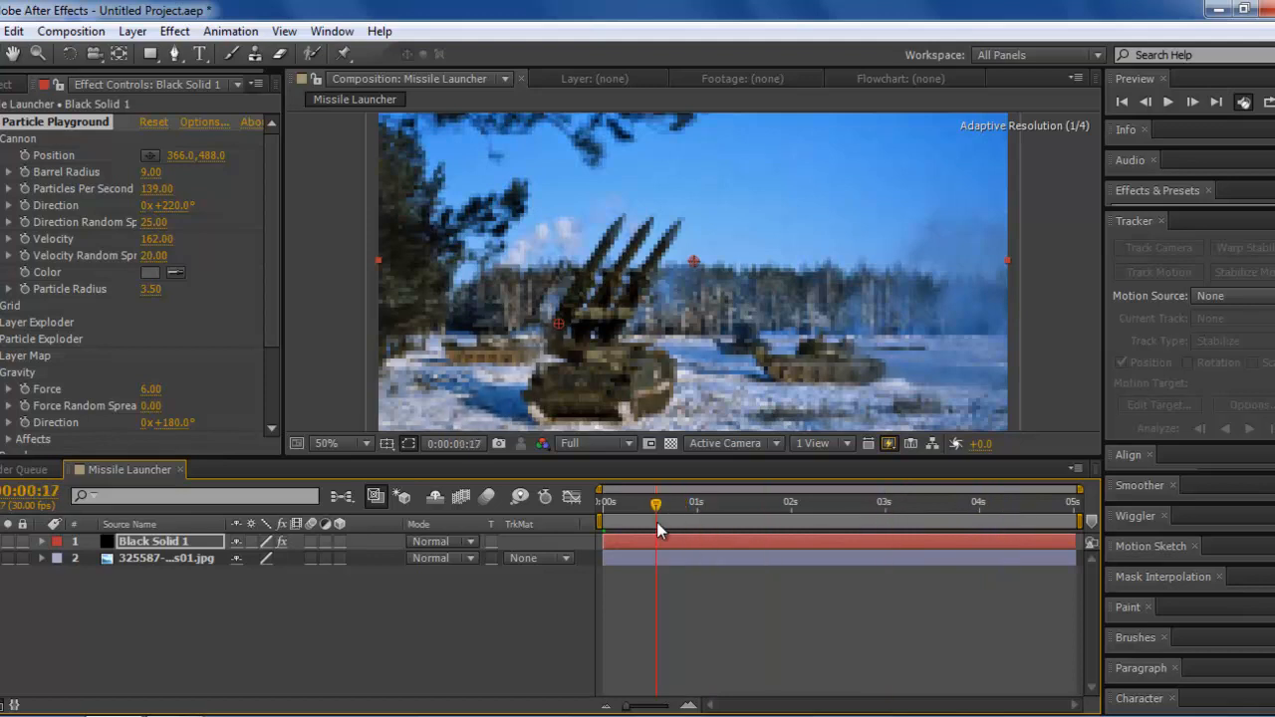
drag(656, 502, 695, 502)
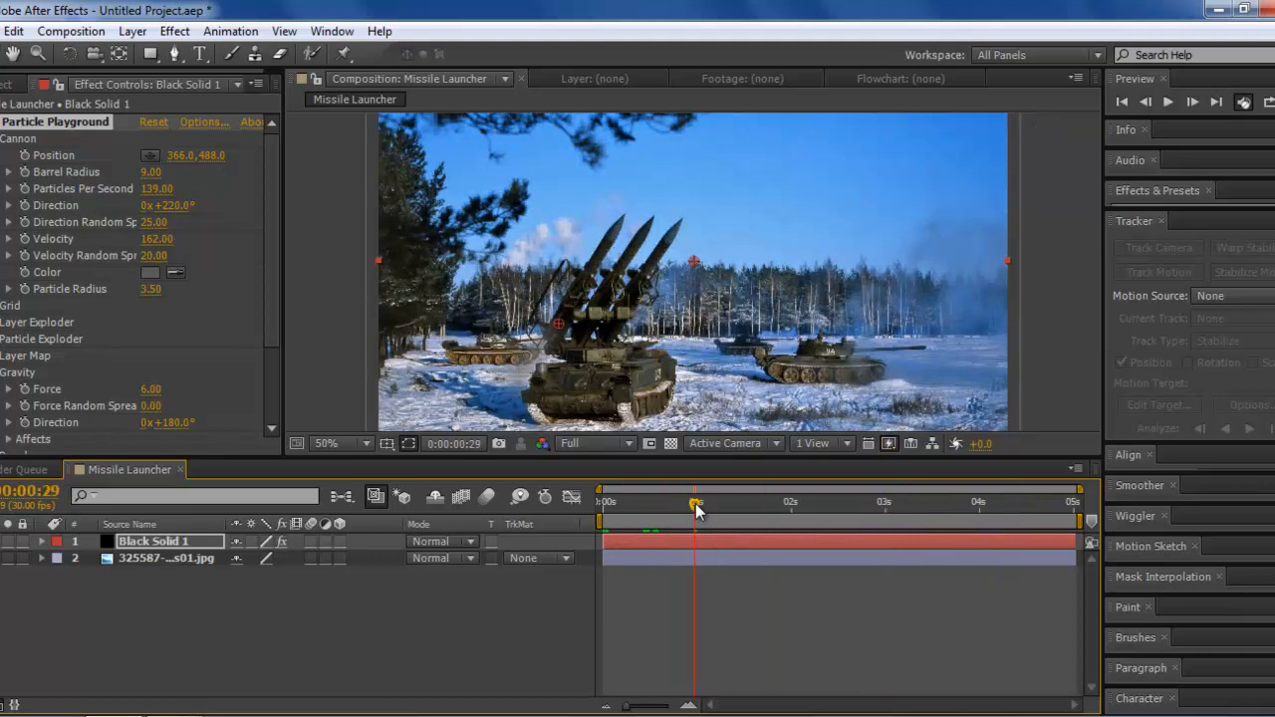
mouse_move(693, 506)
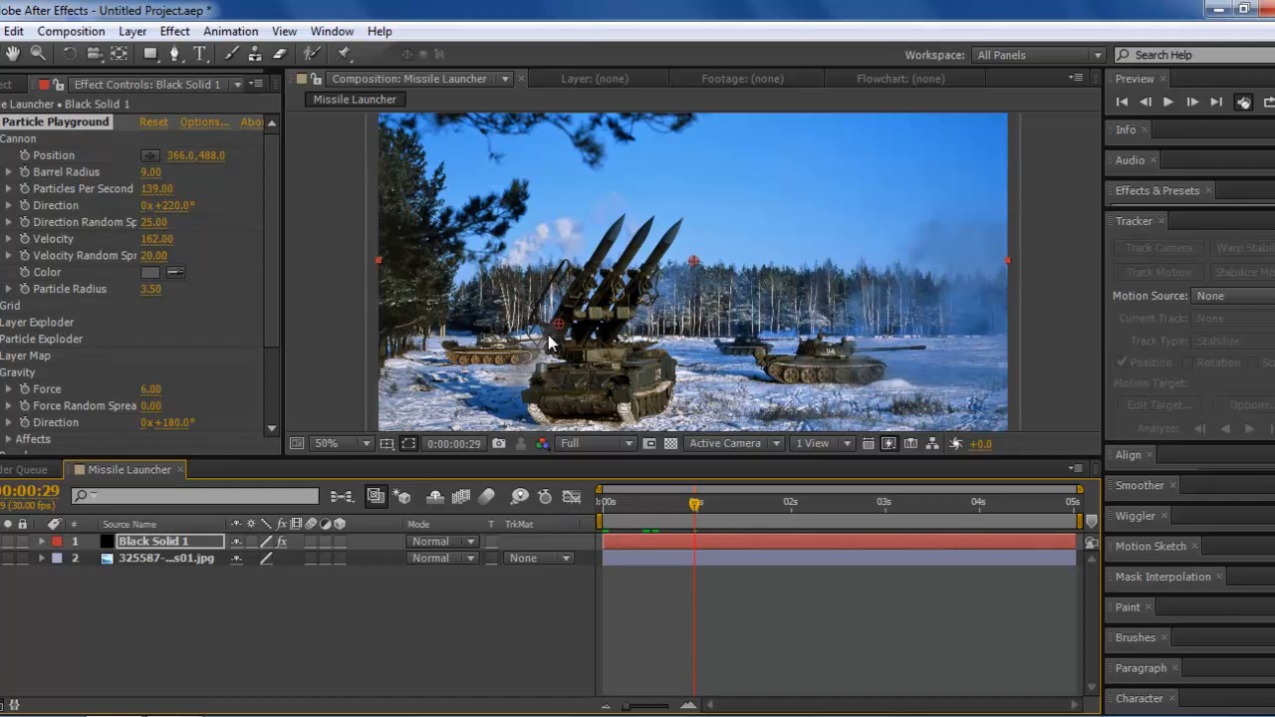
mouse_move(585, 322)
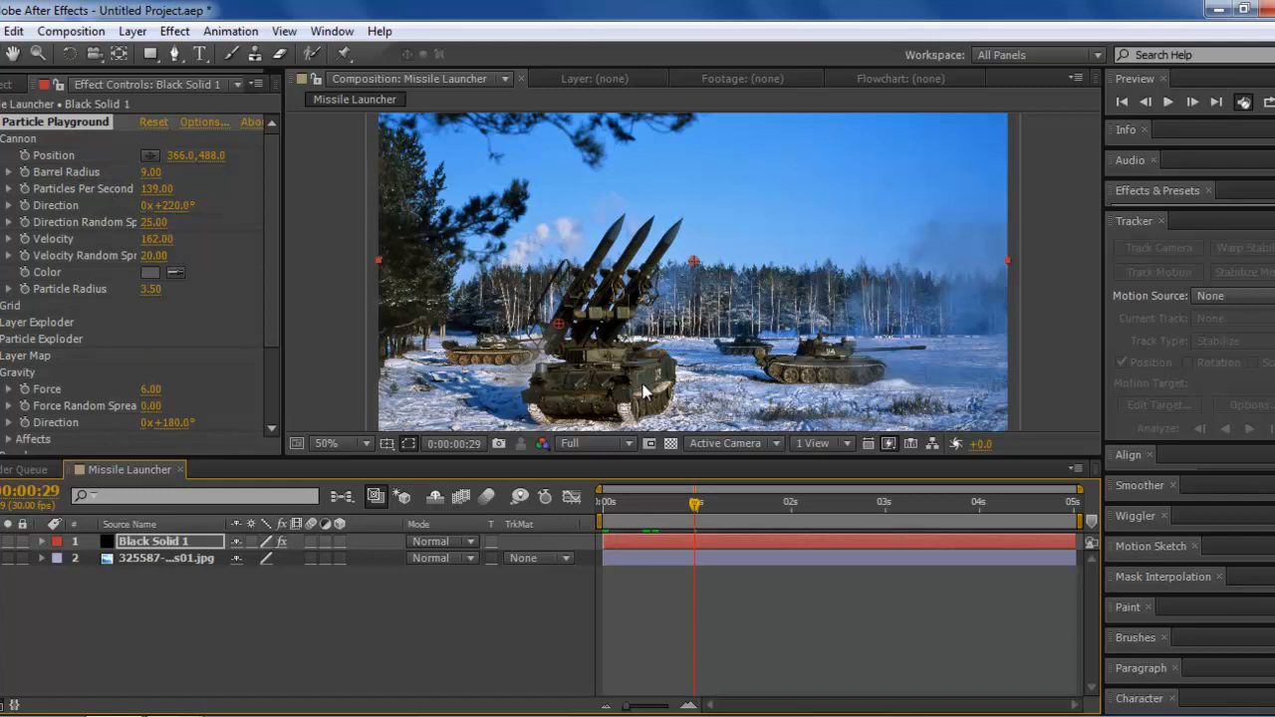
mouse_move(580, 323)
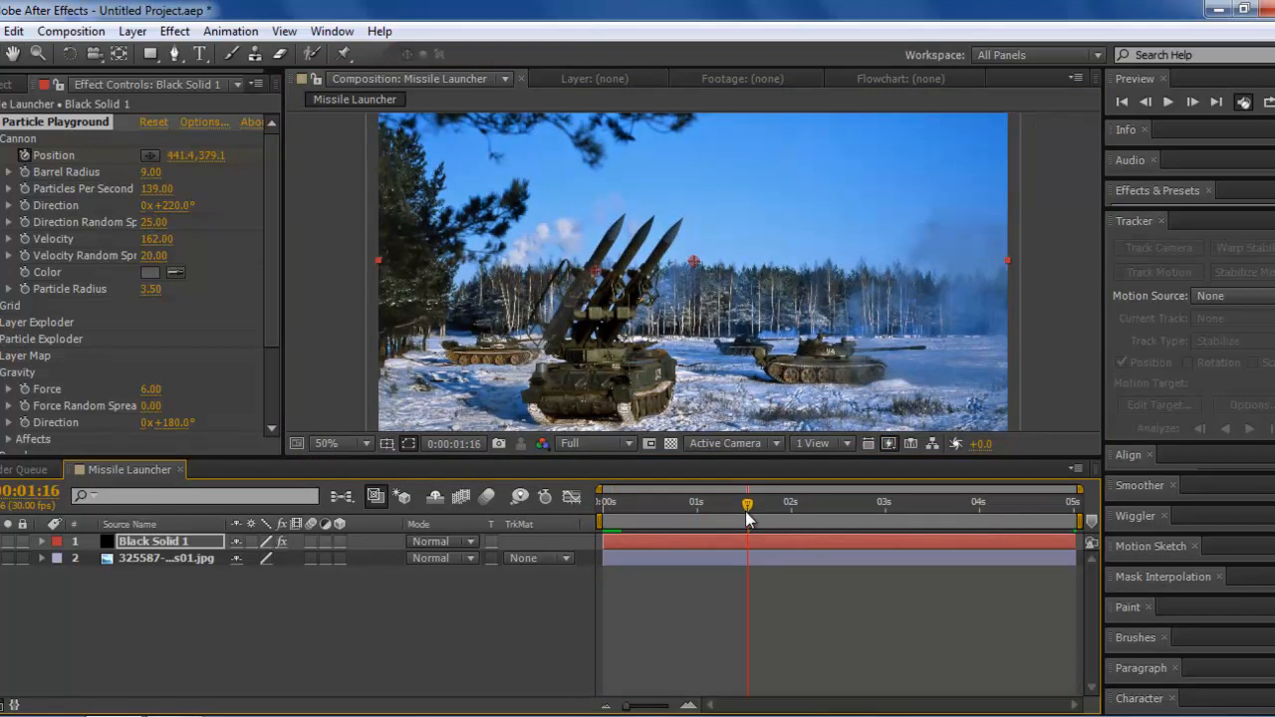
Step: At a later frame place the Cannon emitter on the missile tip and preview the moving trail
drag(747, 506, 941, 506)
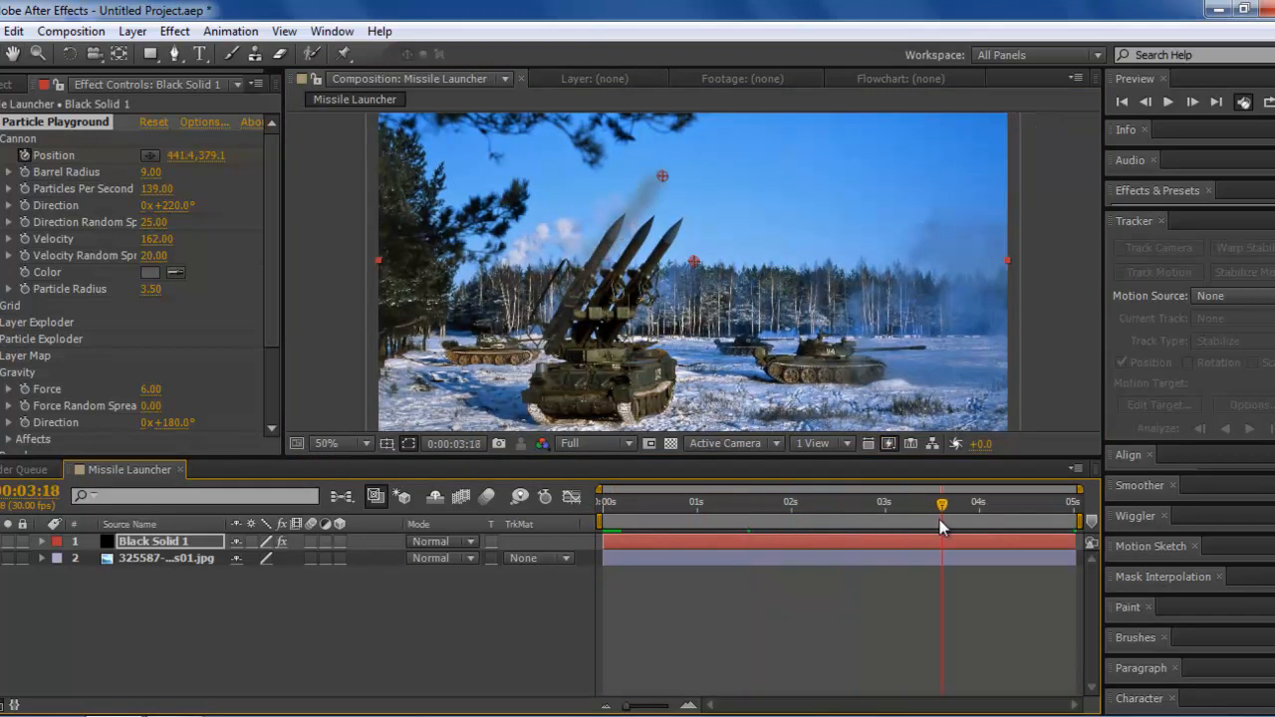
drag(940, 526, 836, 526)
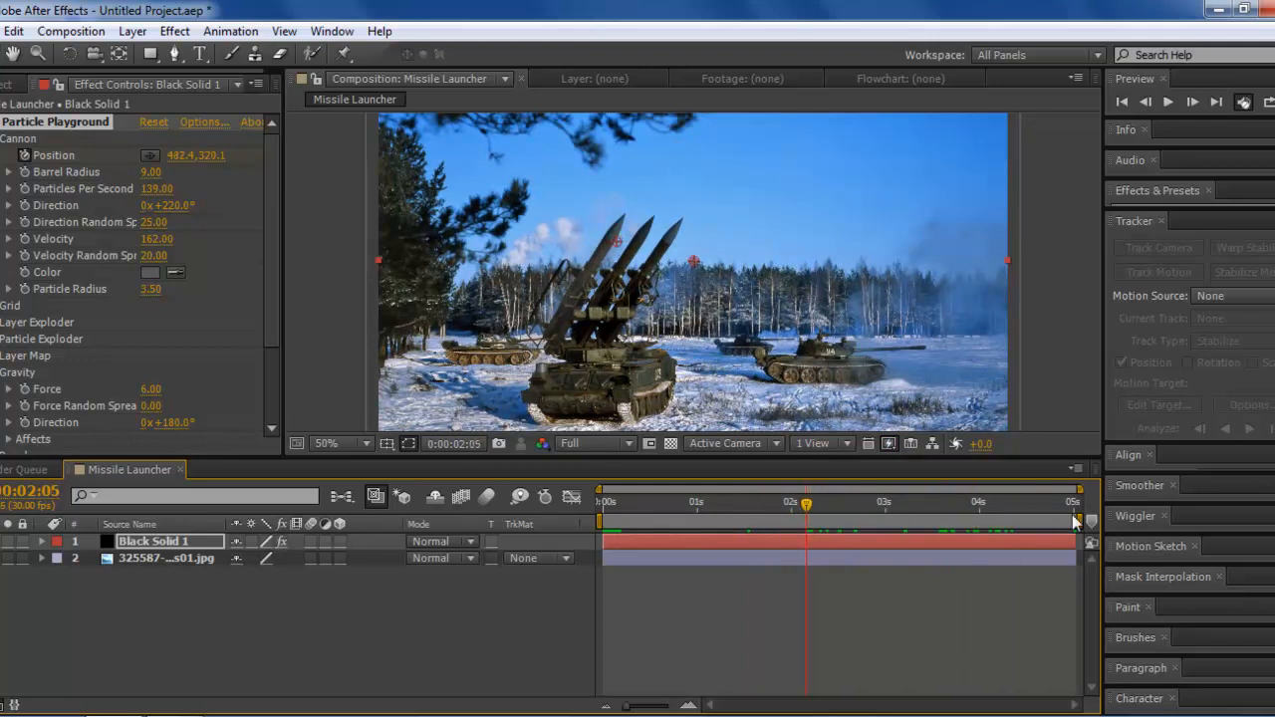
click(622, 502)
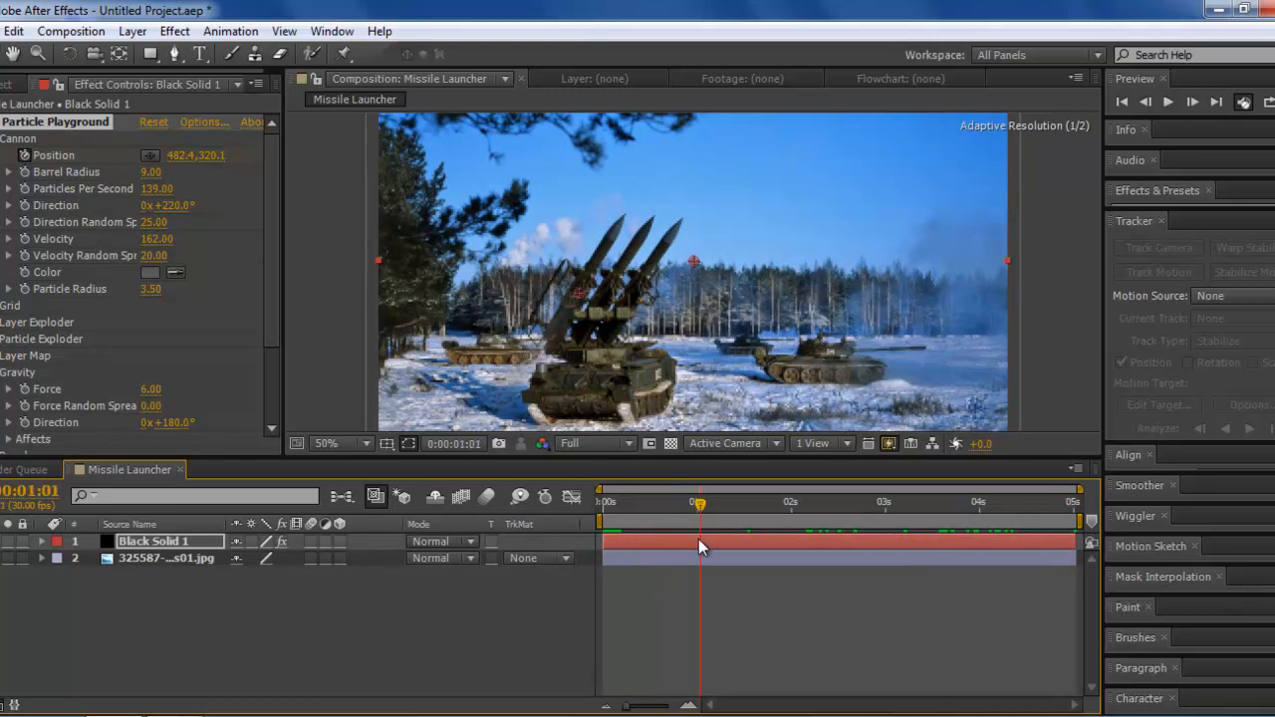
drag(699, 515, 693, 516)
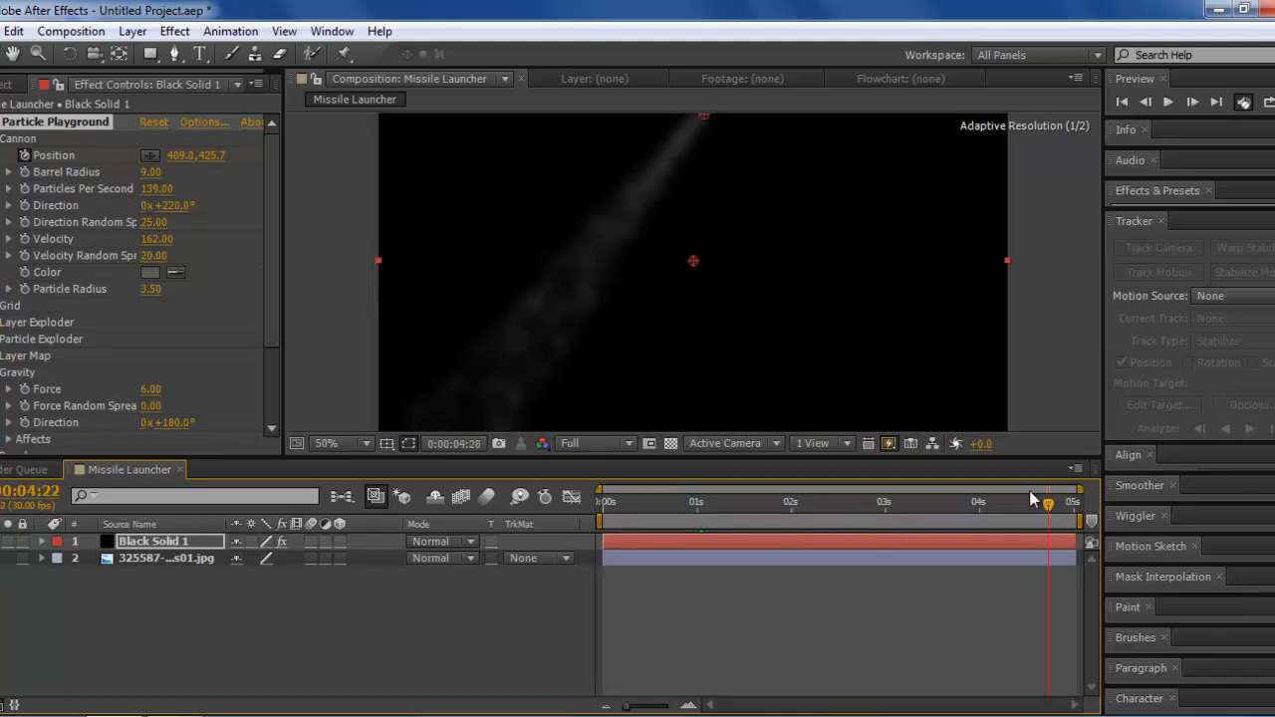
Step: Move to a frame partway through the animation to view the smoke trail alone
click(807, 502)
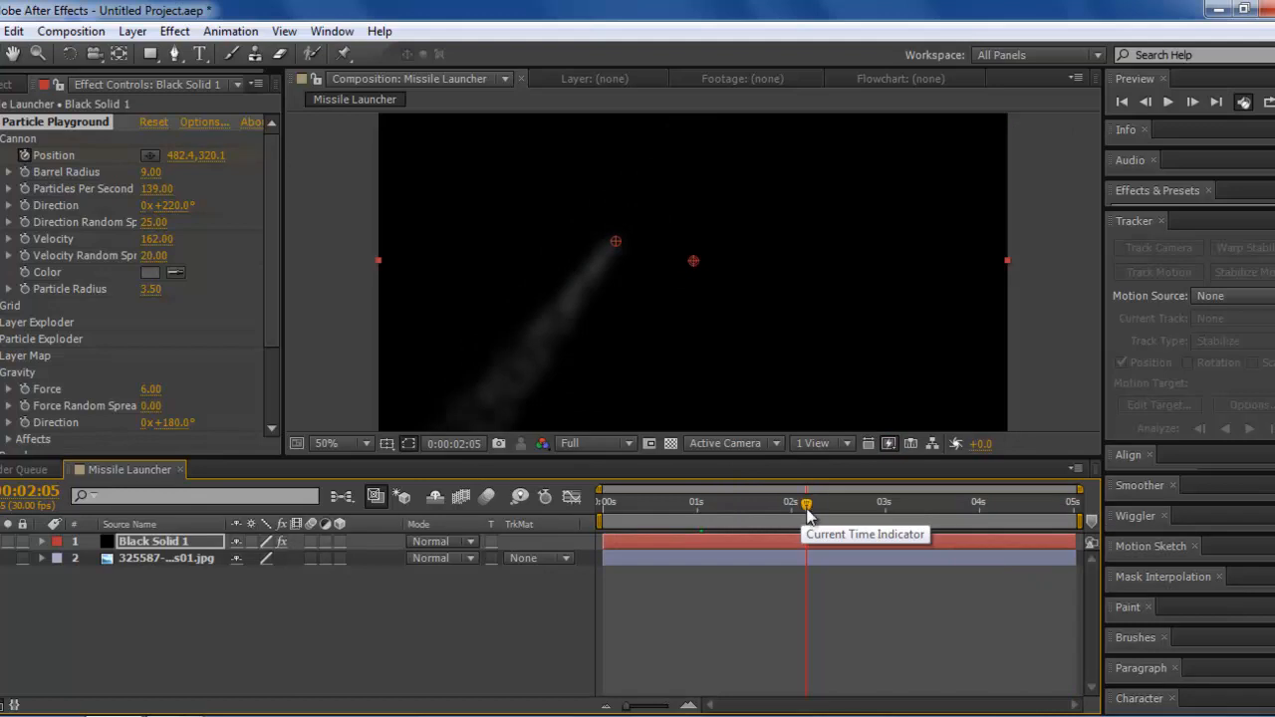
mouse_move(735, 514)
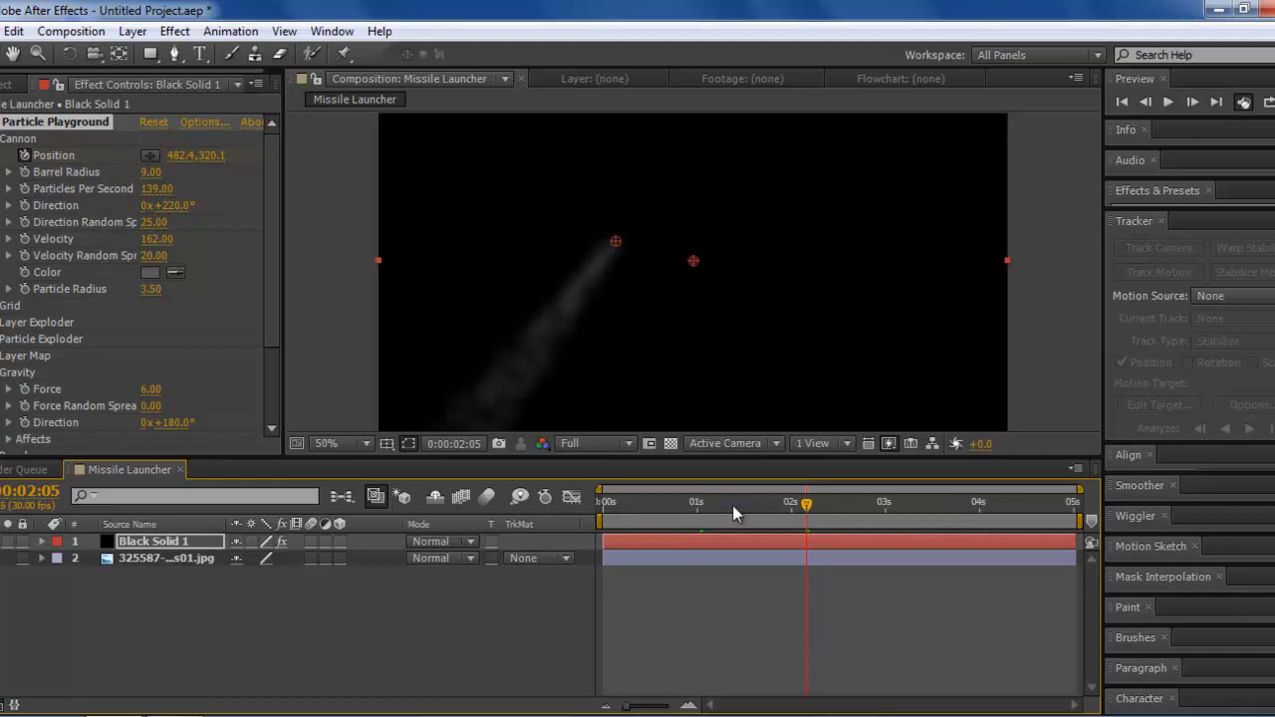